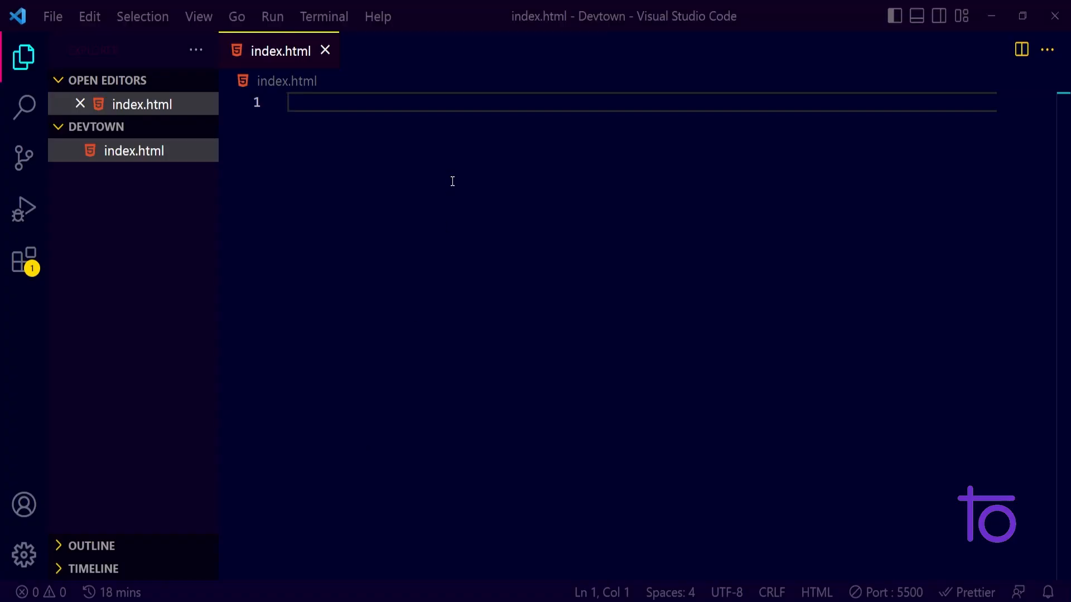
mouse_move(442, 141)
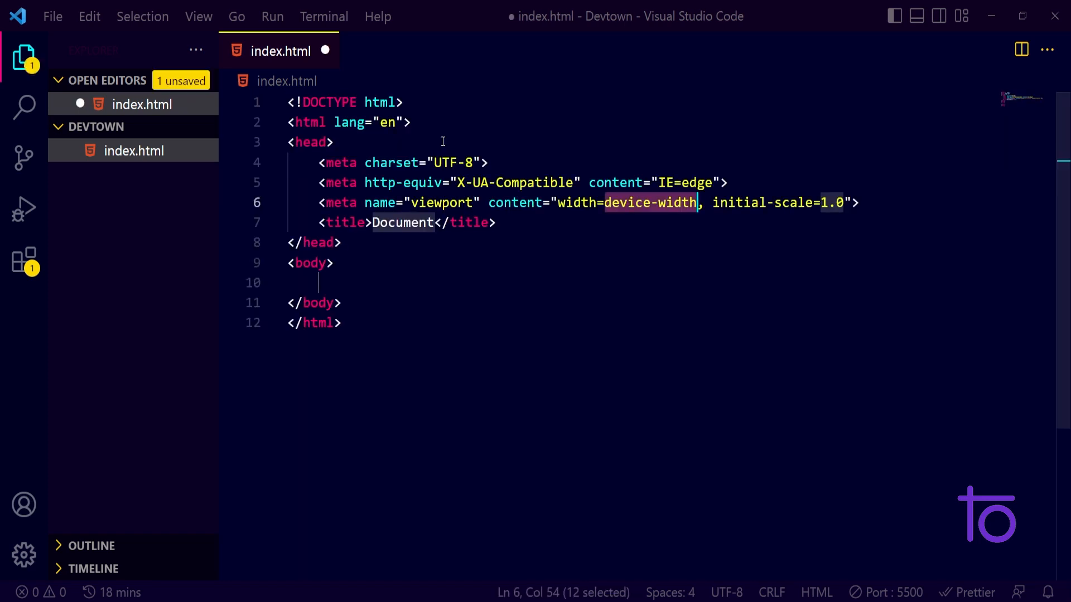
Replace the default 'Document' page title with AUTO FIT
left_click(311, 263)
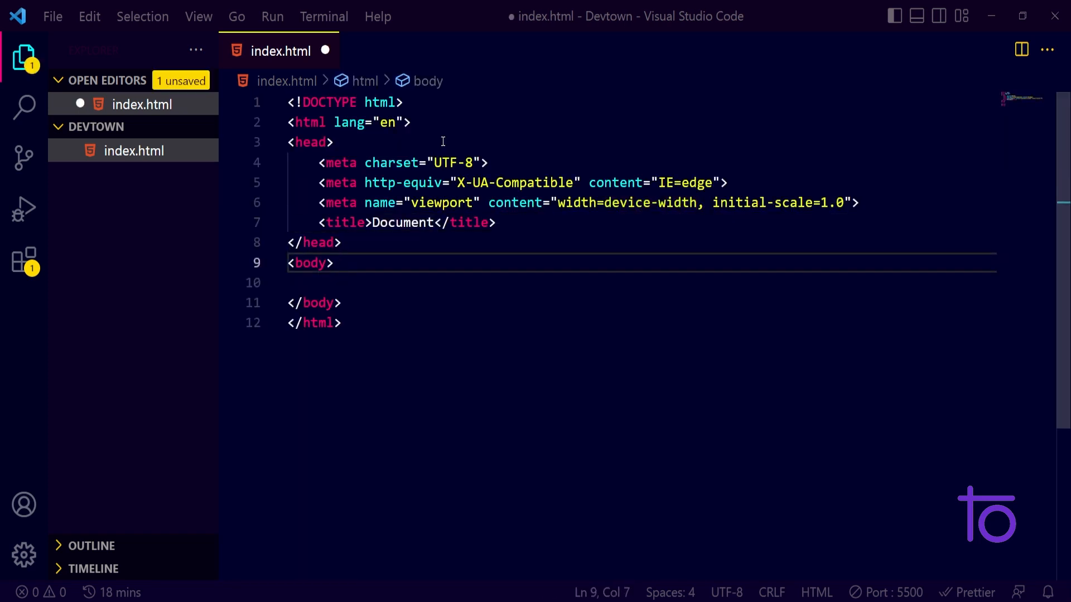
double_click(402, 223)
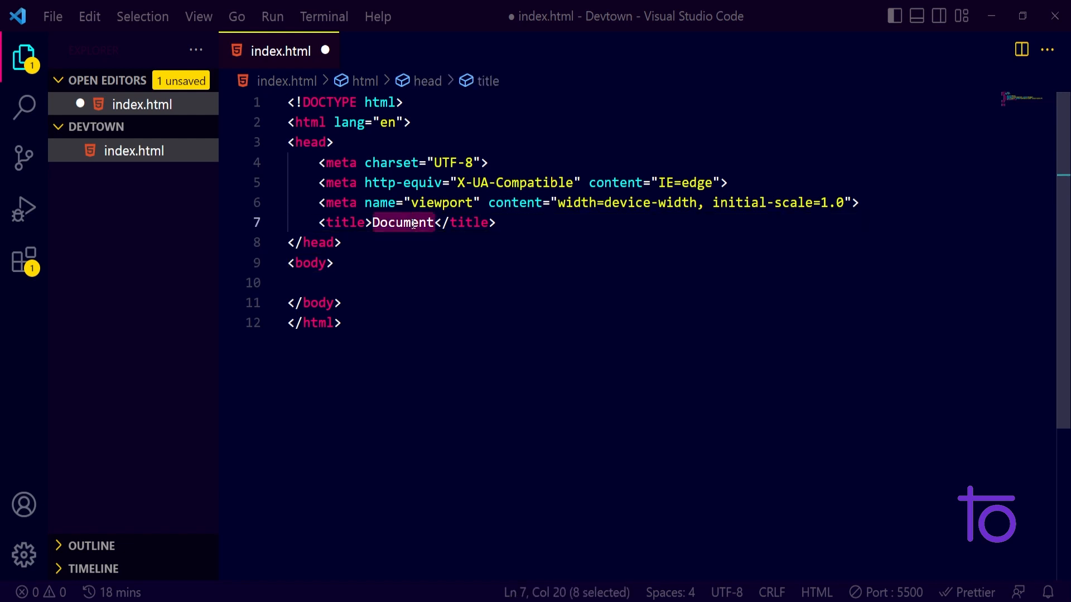
key("Delete")
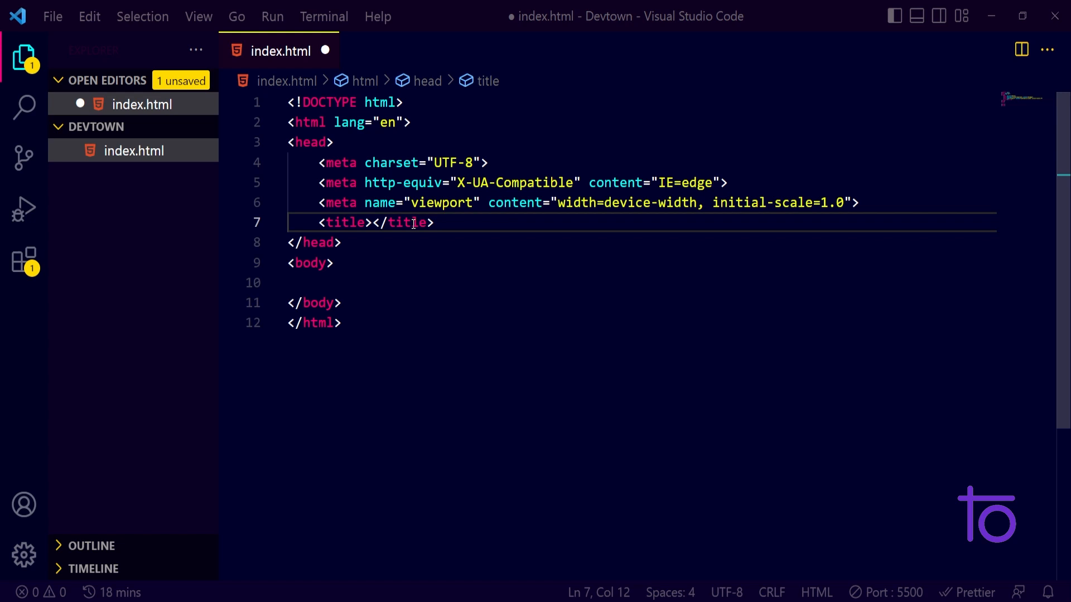
type("AUTO GIT")
type("<")
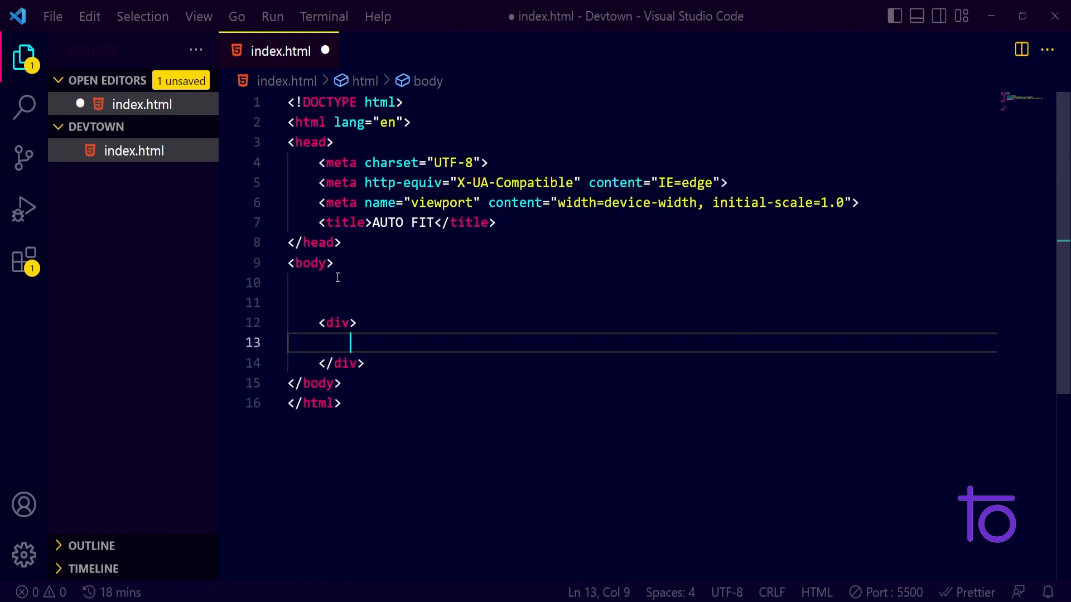
Expand div.box*12 into twelve box divs and type Item into each one
type("div")
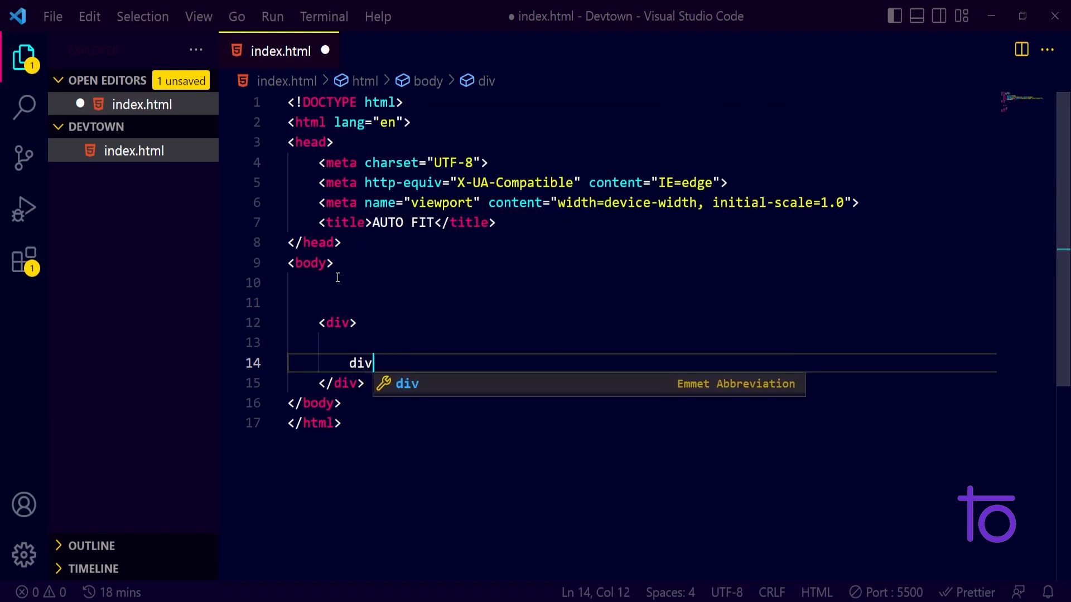
type(".b")
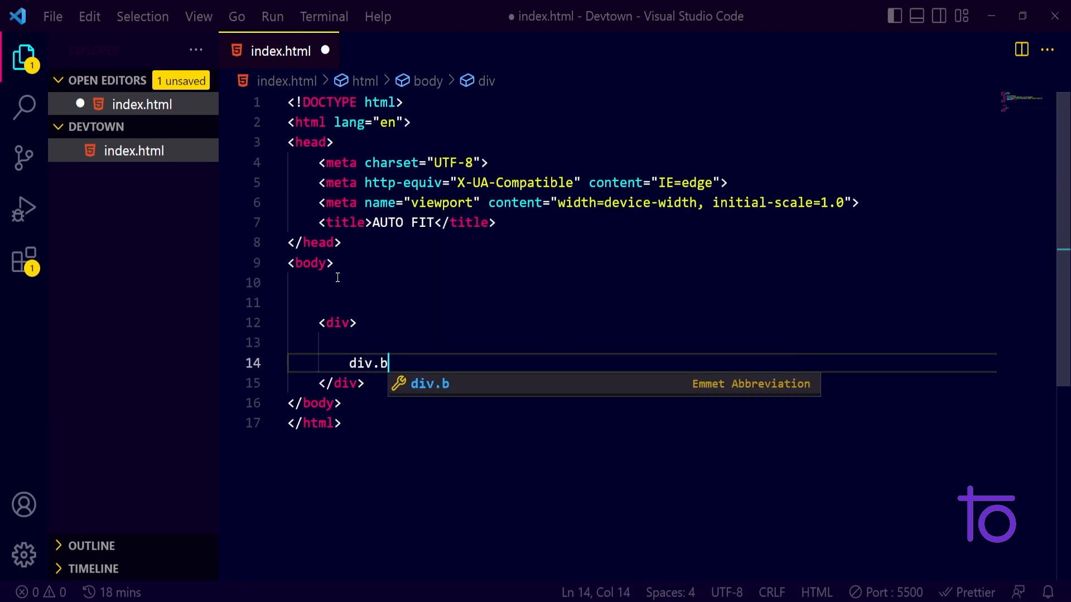
type("ox")
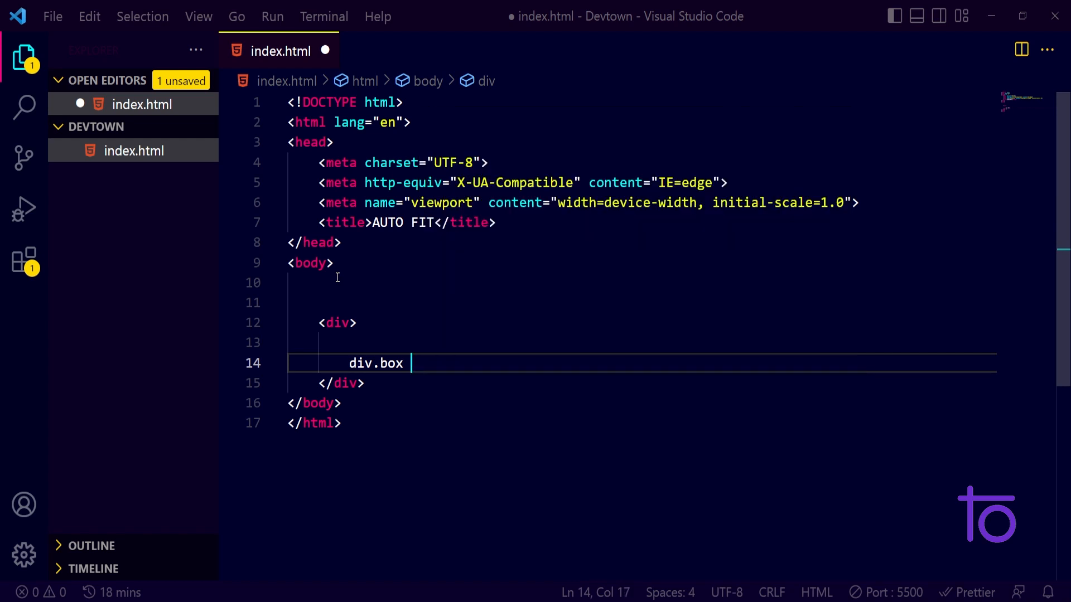
key("Backspace")
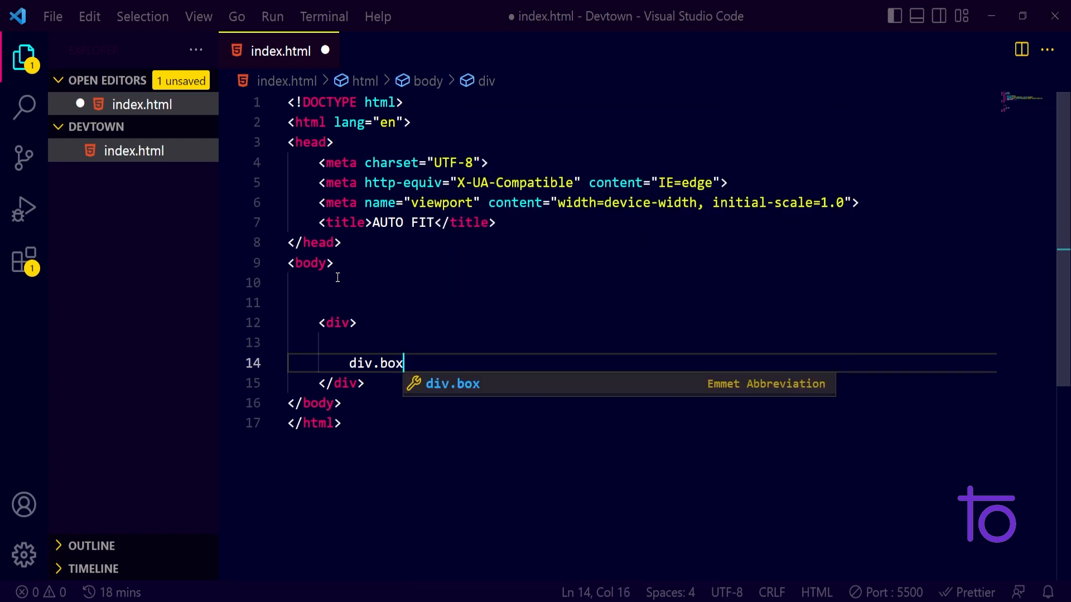
type("*")
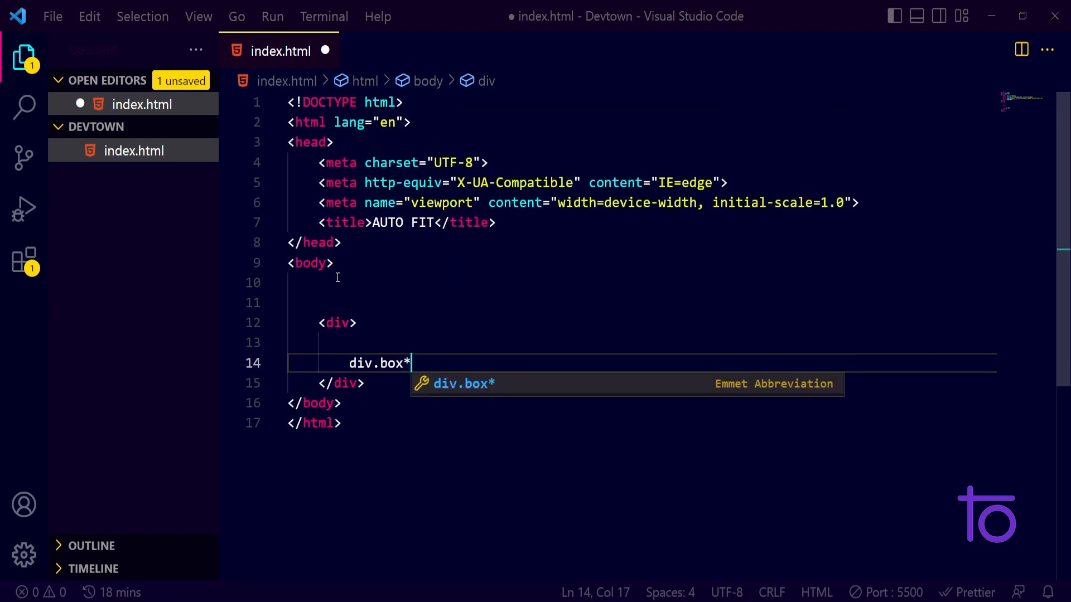
type("!@")
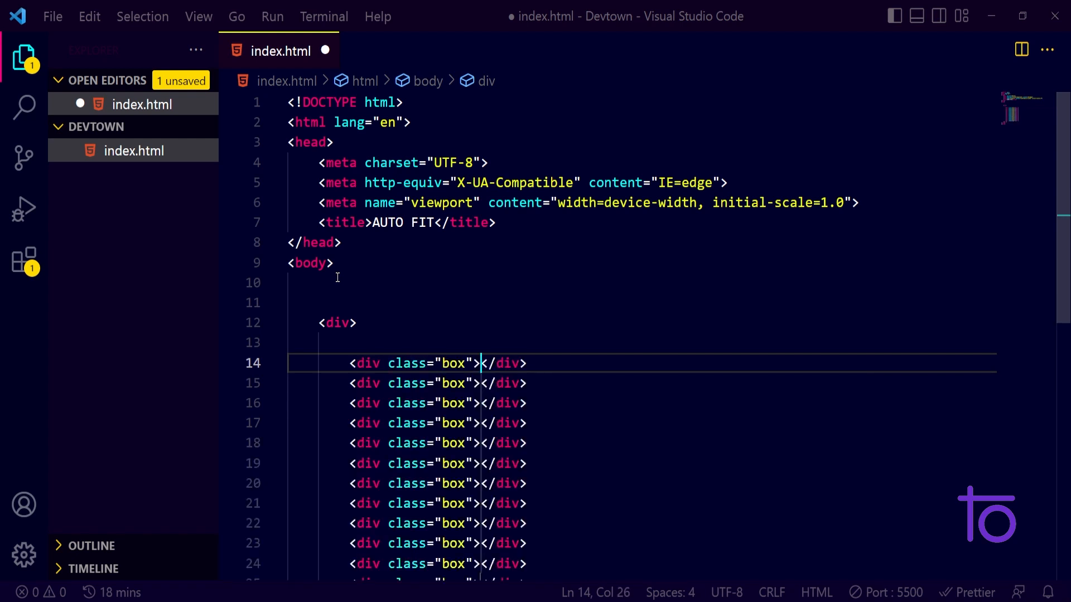
scroll("down", 3)
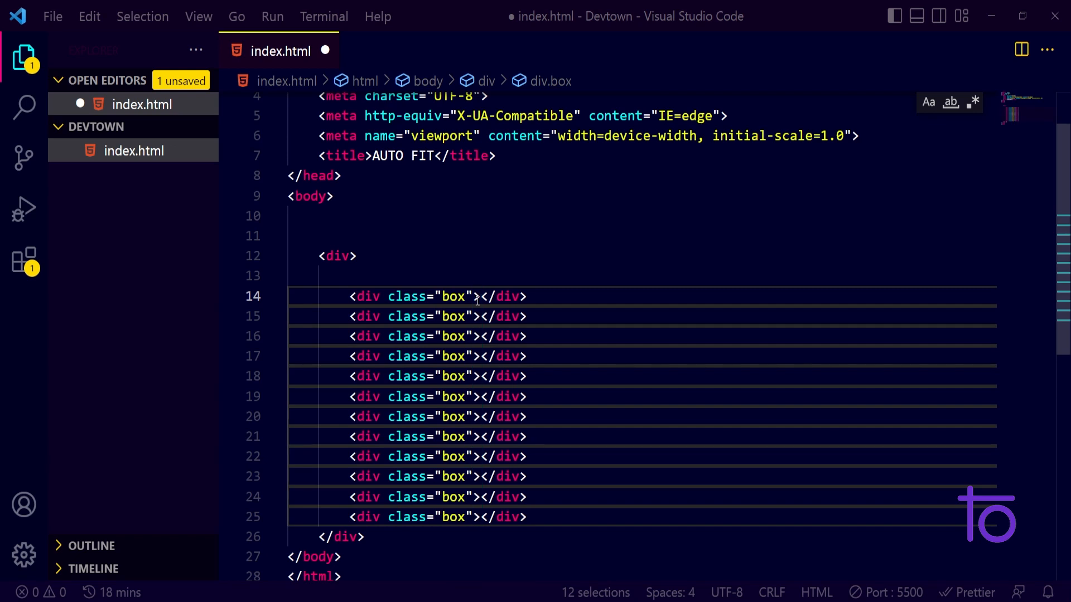
type("Item")
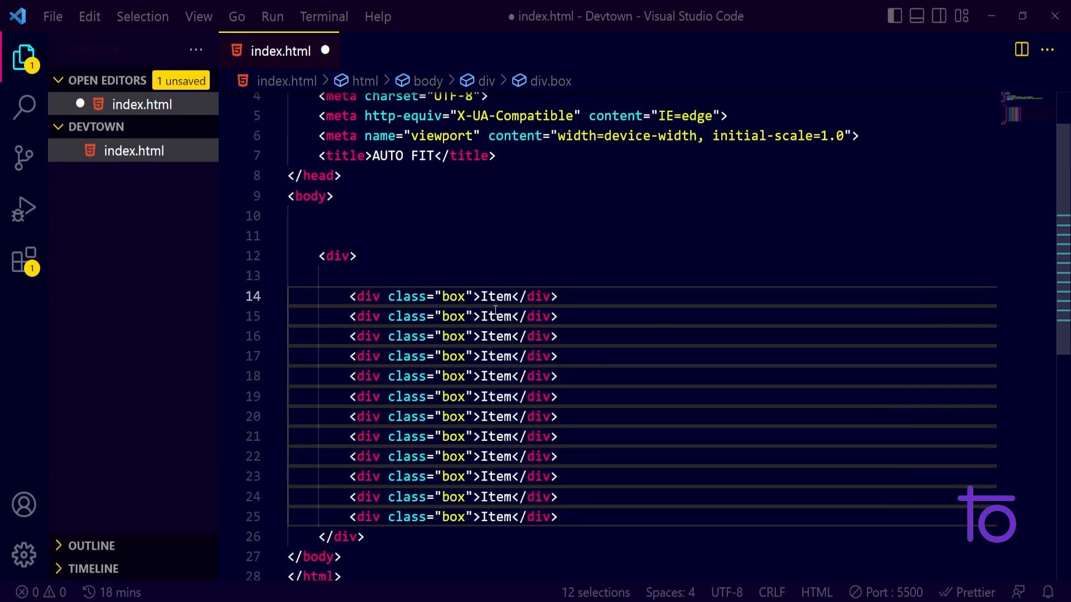
Give the outer div the id 'container'
left_click(349, 256)
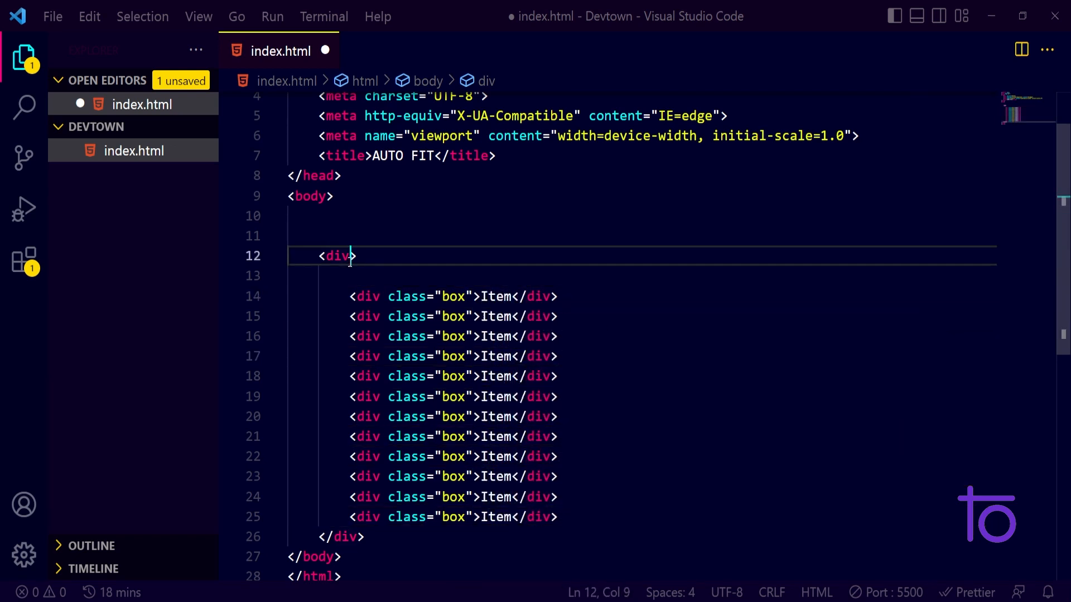
type("id=\"co\"")
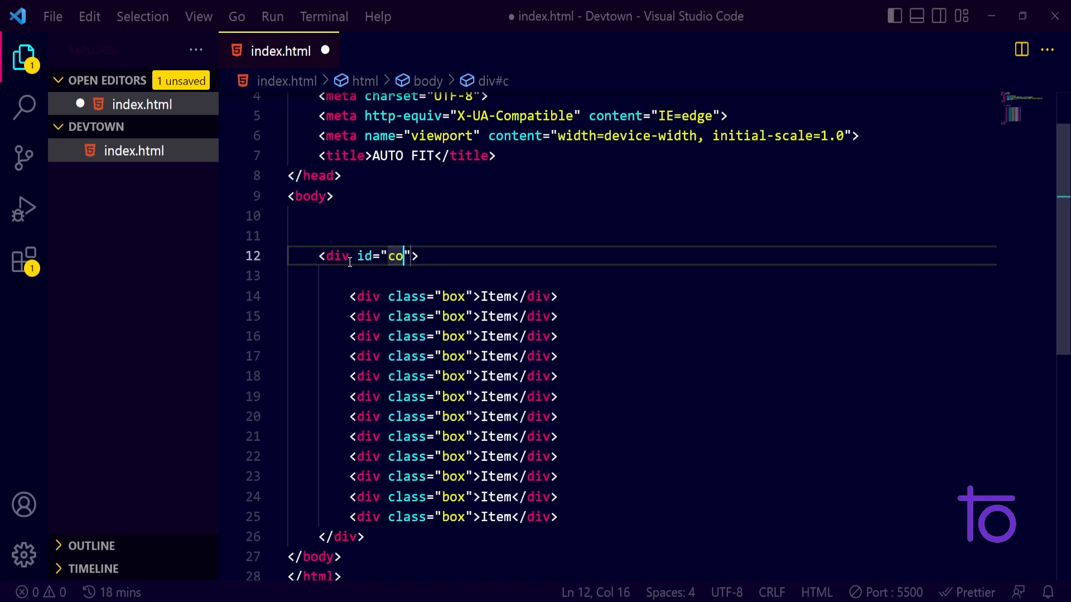
type("ntainer")
type("<style>")
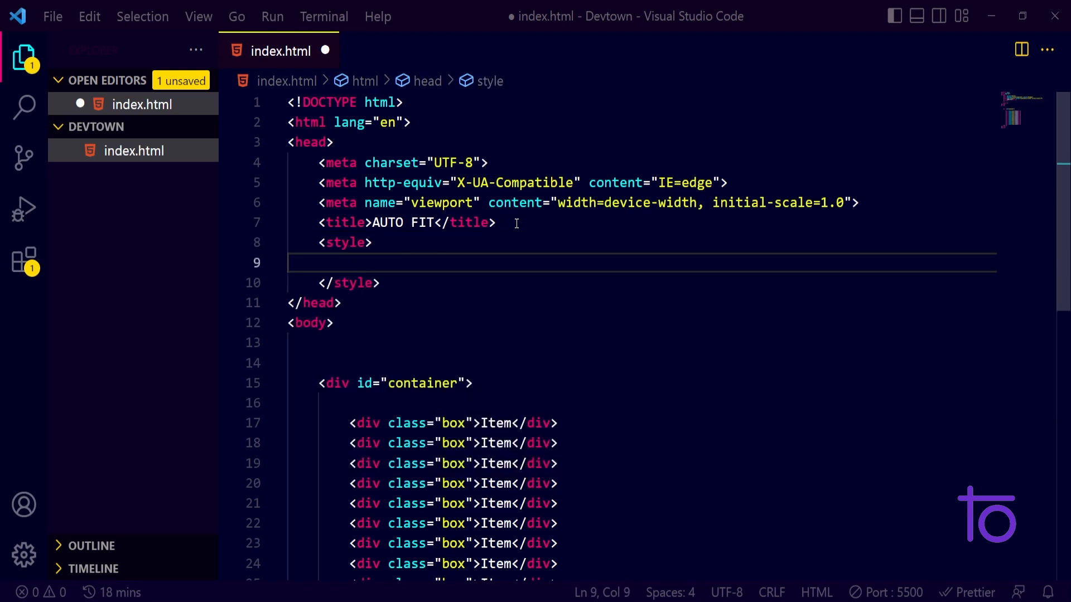
Write the #container rule with display grid, justify-content center and grid-gap 2px
type("#")
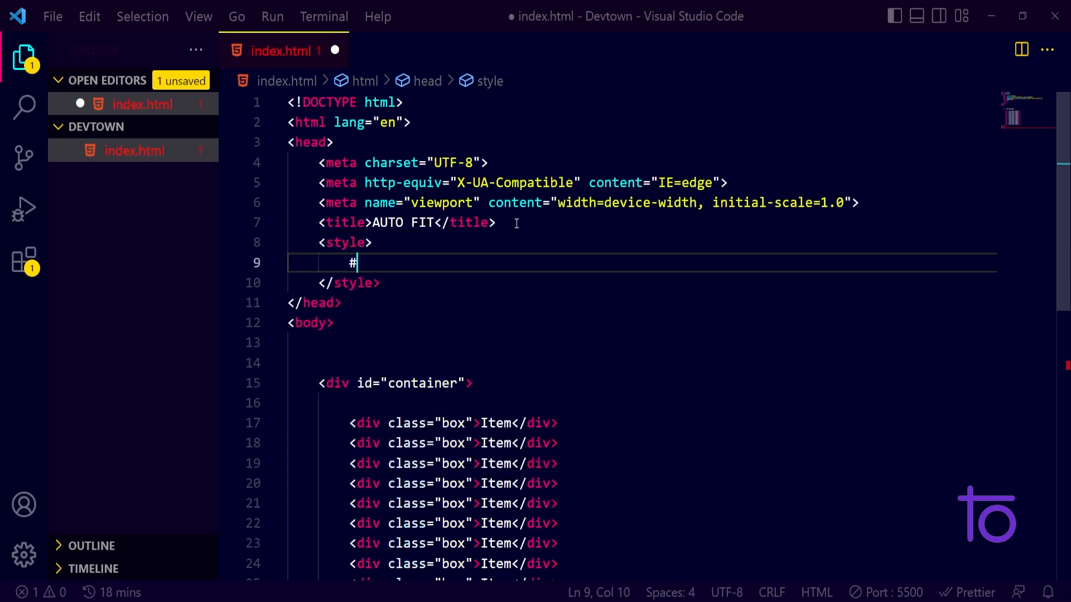
type("container{")
type("display: grid;")
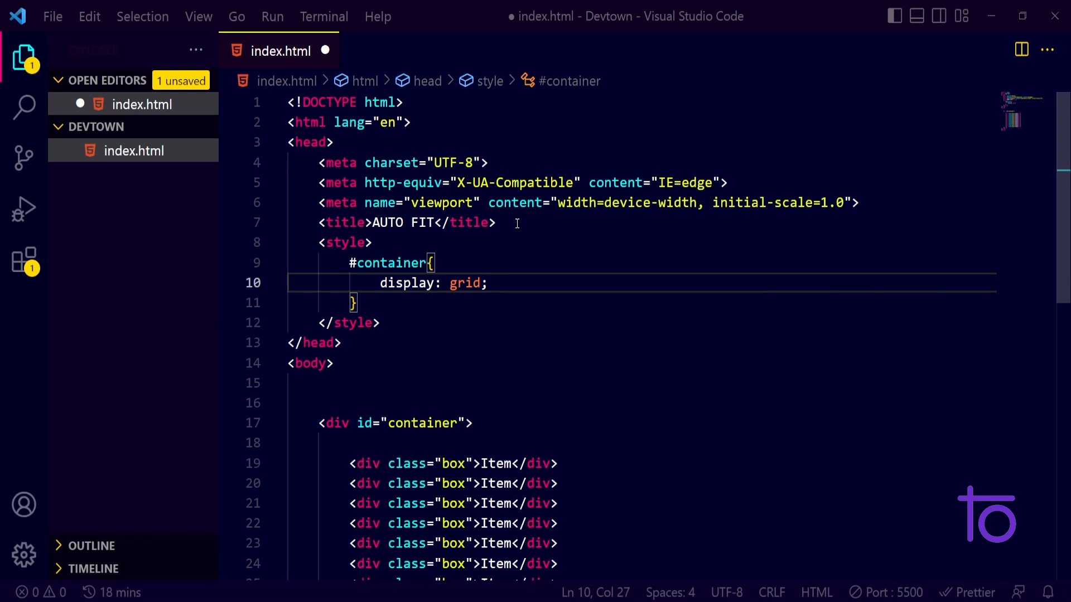
key("Enter")
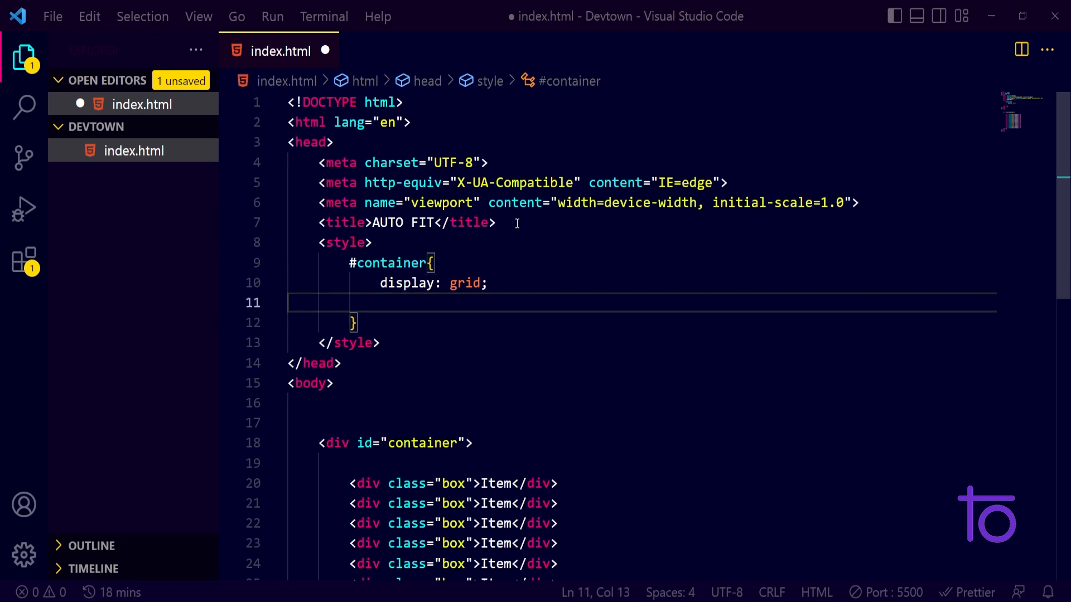
type("justify-content: center;")
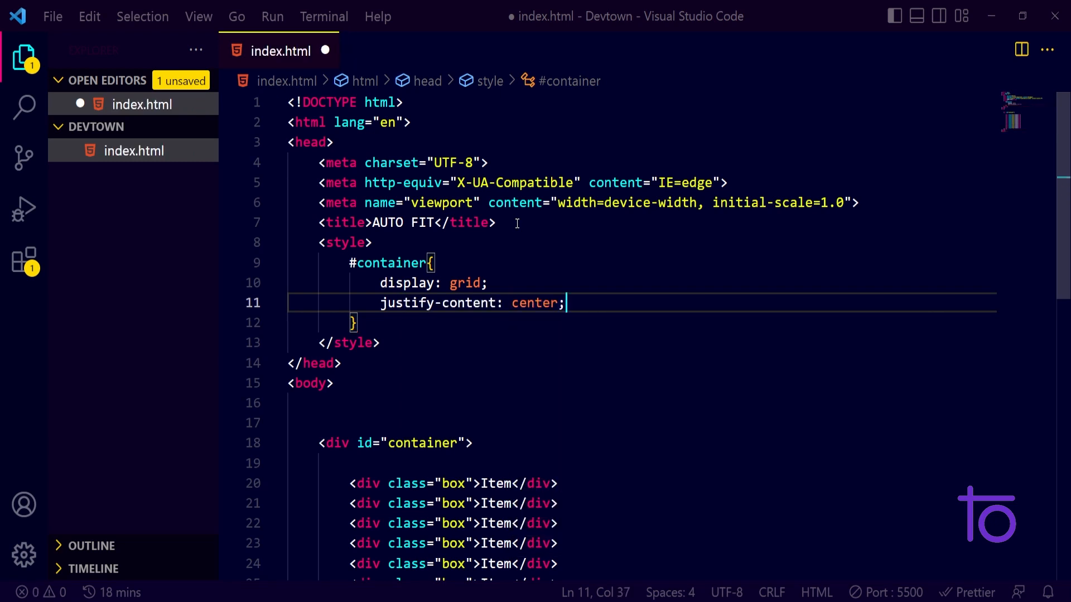
key("Enter")
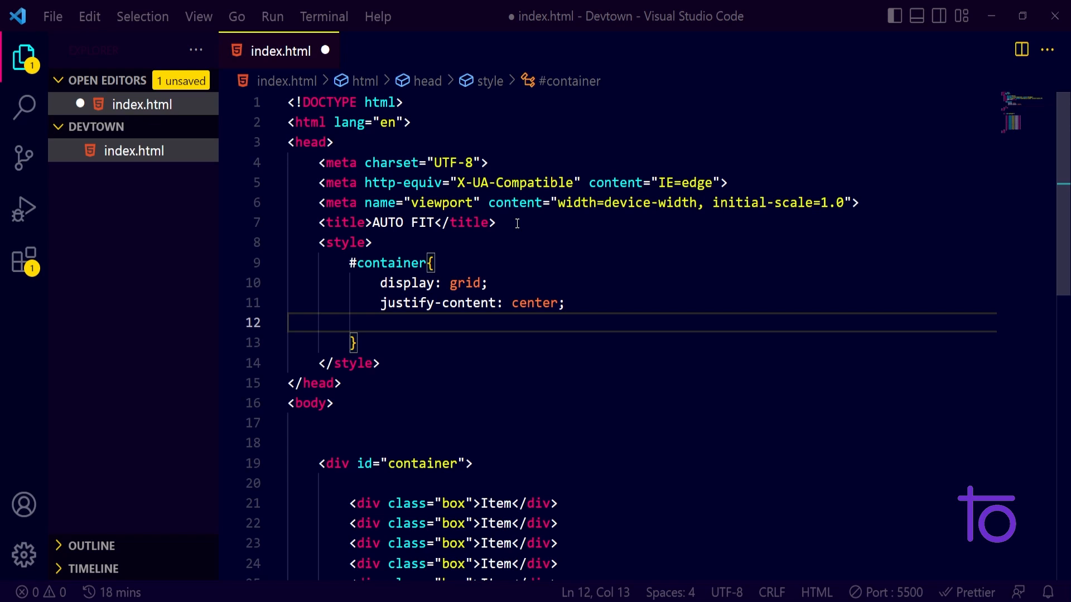
type("grid-gap: 2px;")
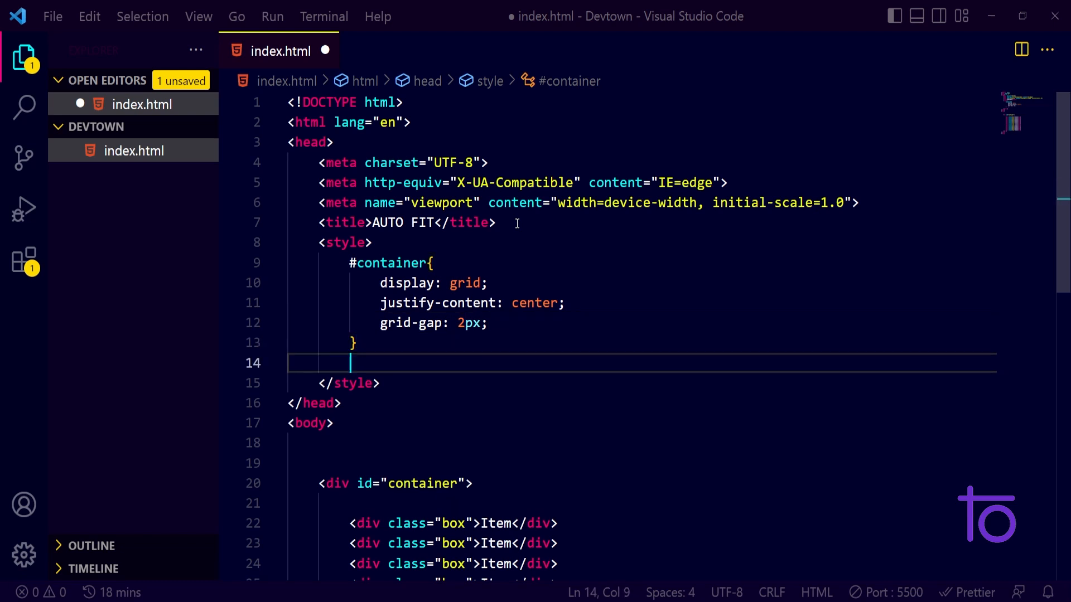
Add a .box rule: 1px solid black border, bisque background, flex centring; save
type(".box")
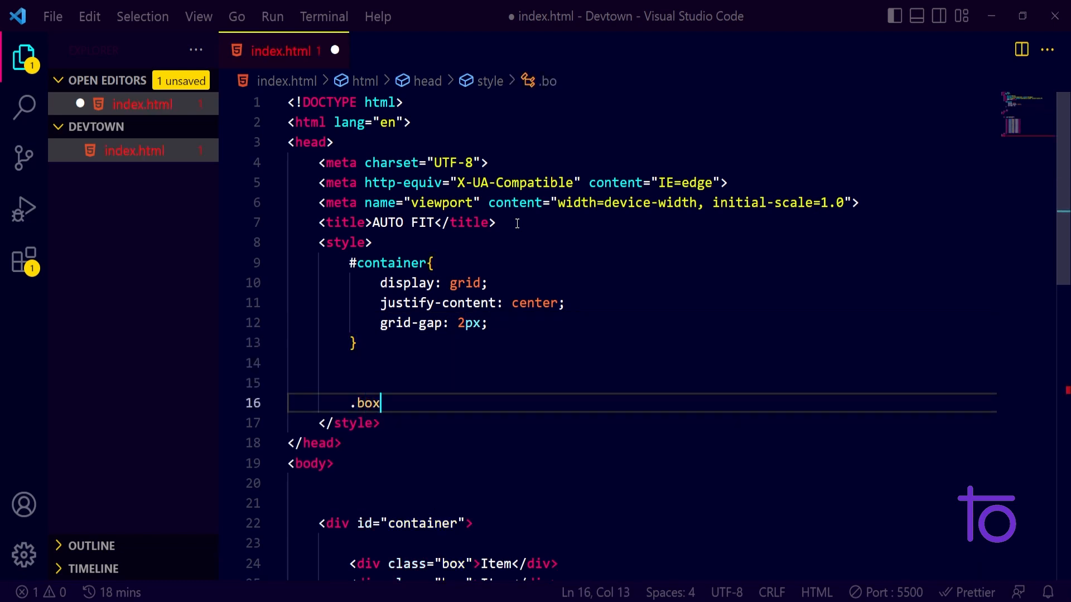
type("{")
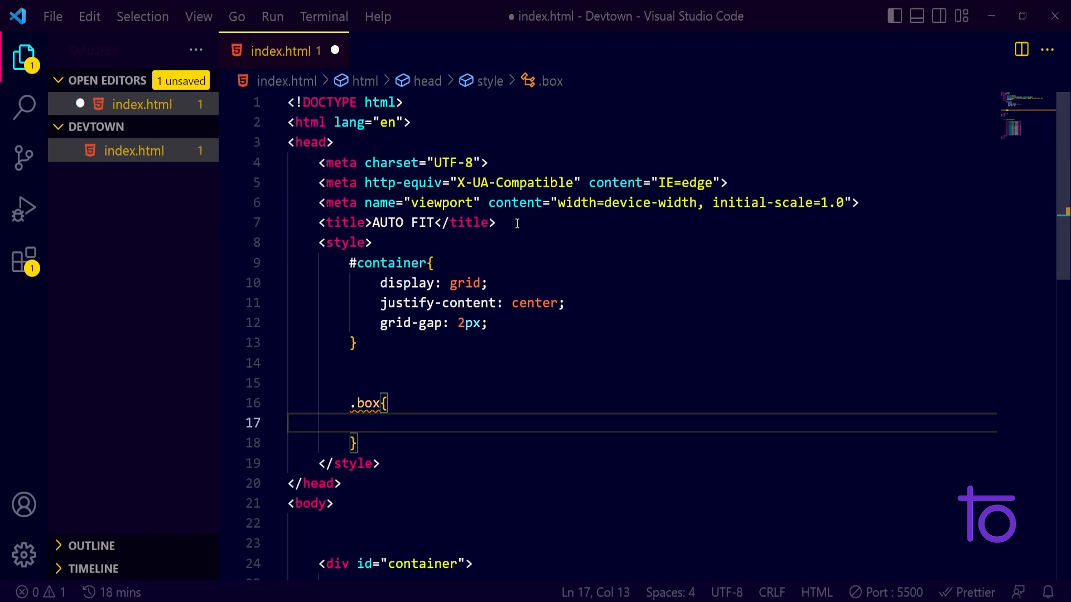
type("border: 1px solid black;")
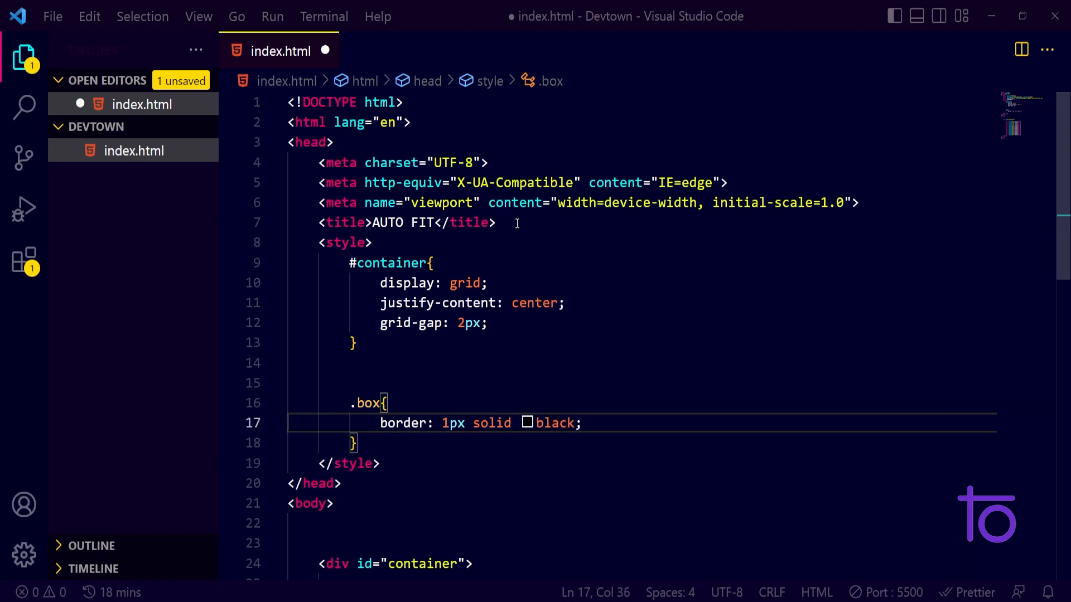
key("Enter")
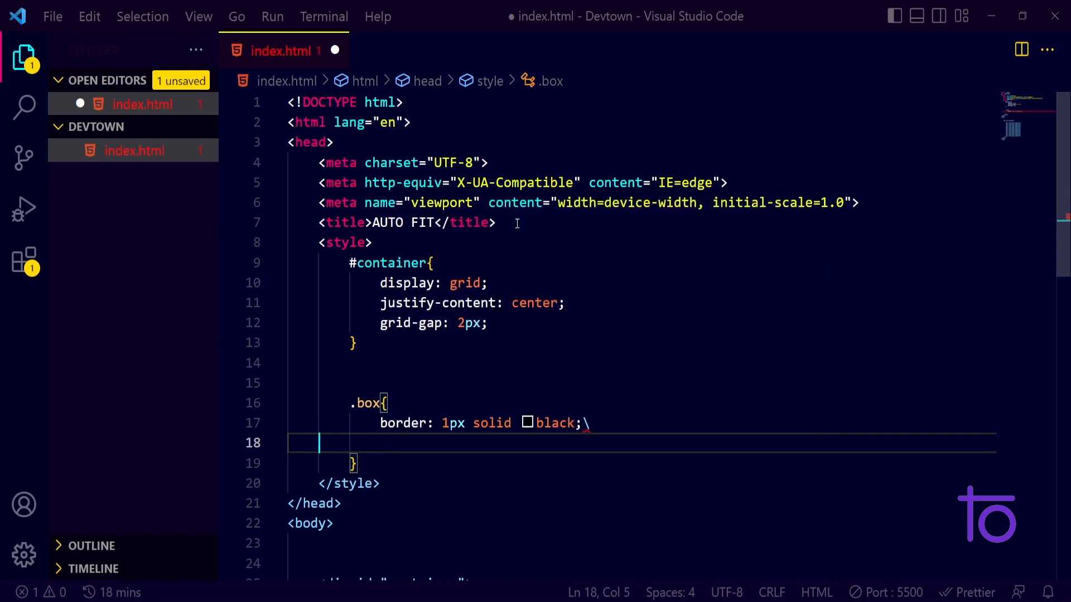
type("background-color: ;")
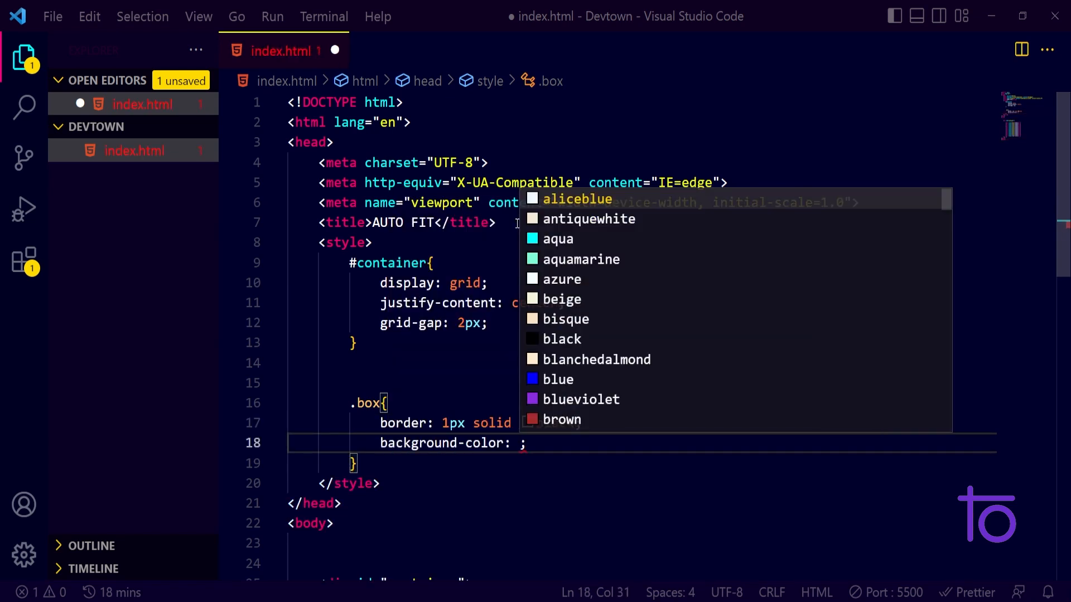
mouse_move(566, 319)
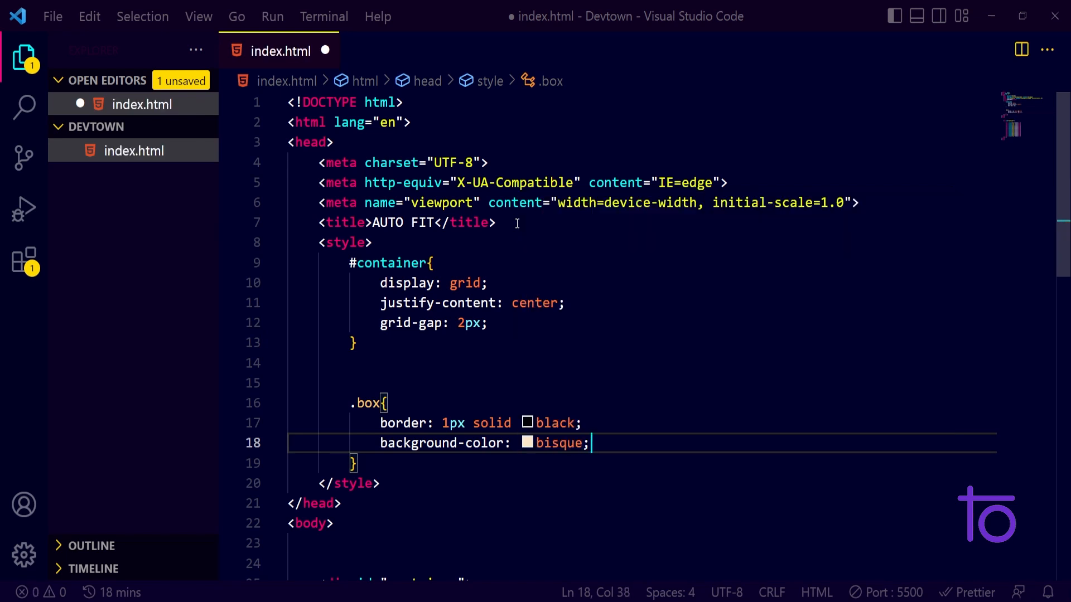
type("display: ;")
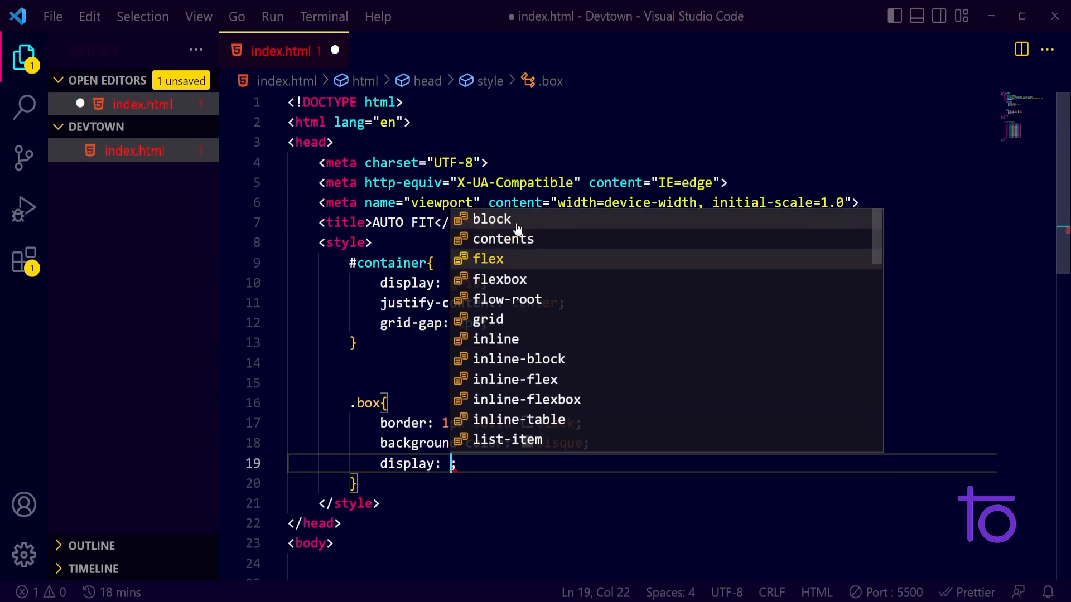
type("js")
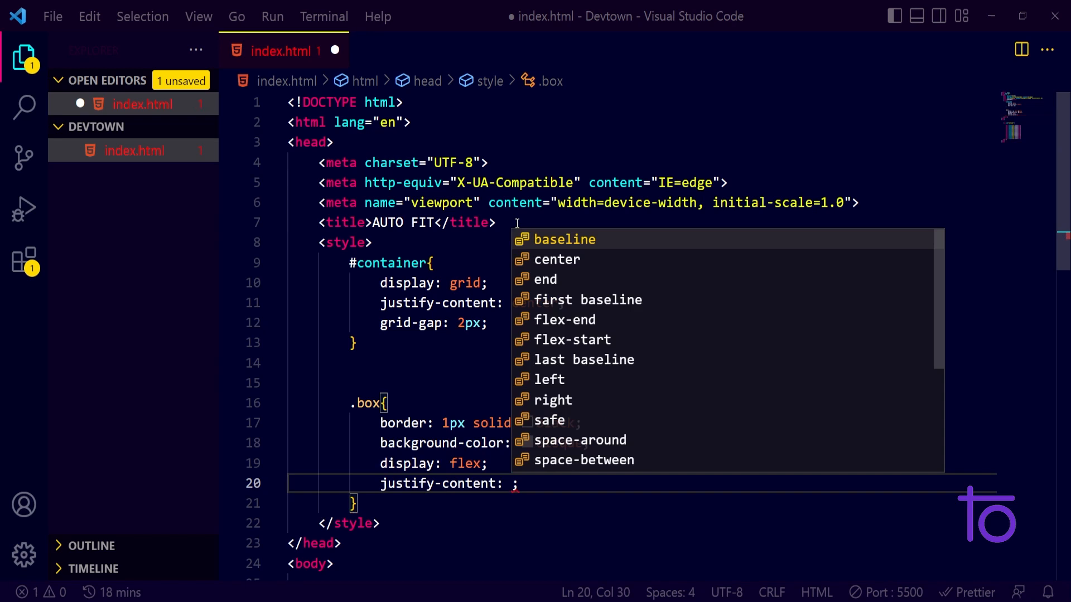
type("align-items: center;")
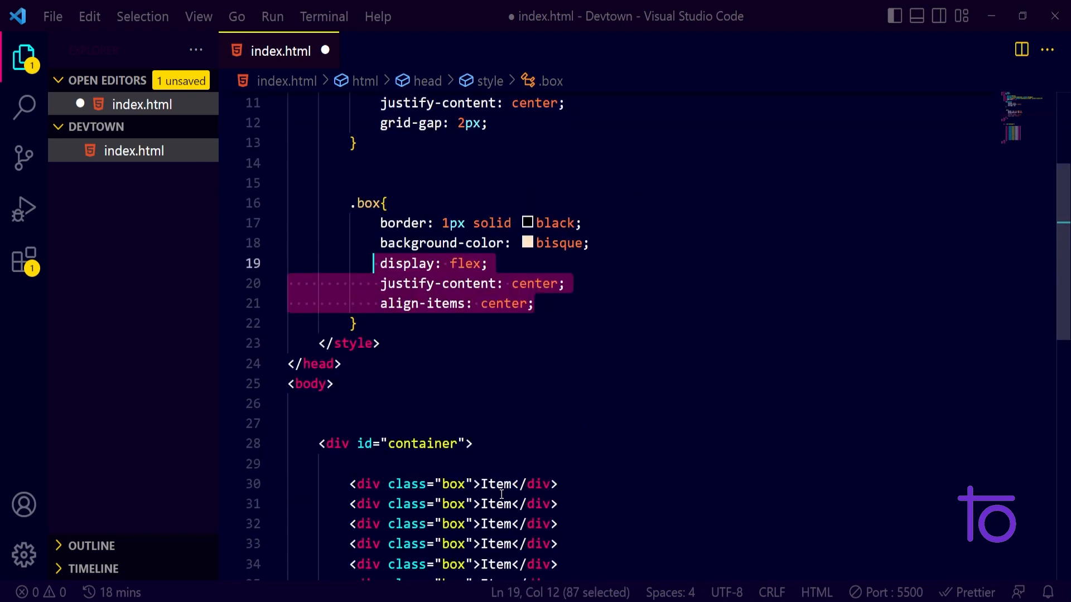
left_click(408, 322)
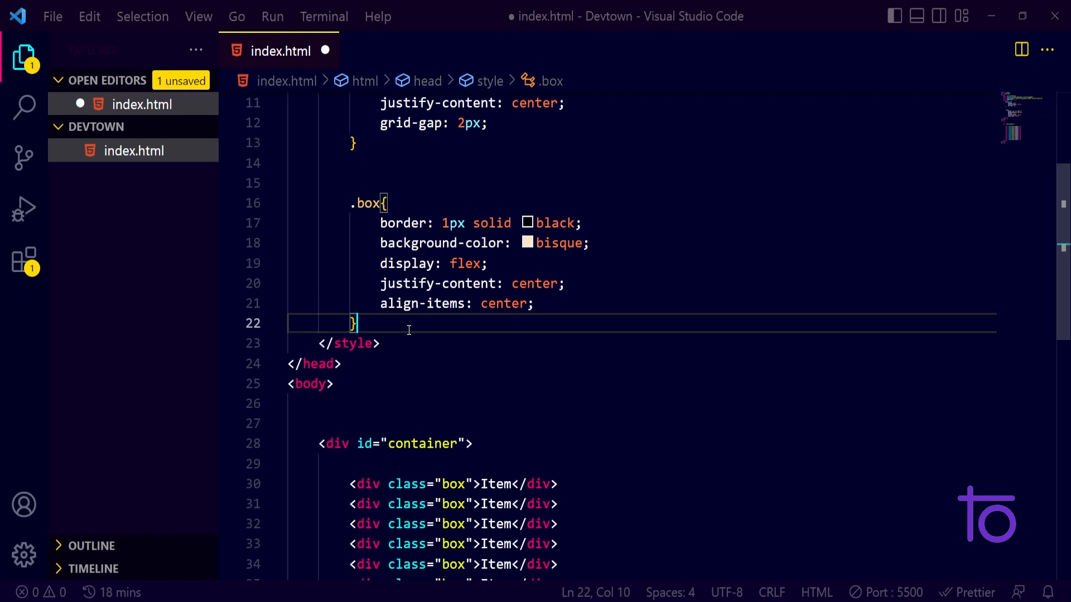
key("ctrl+s")
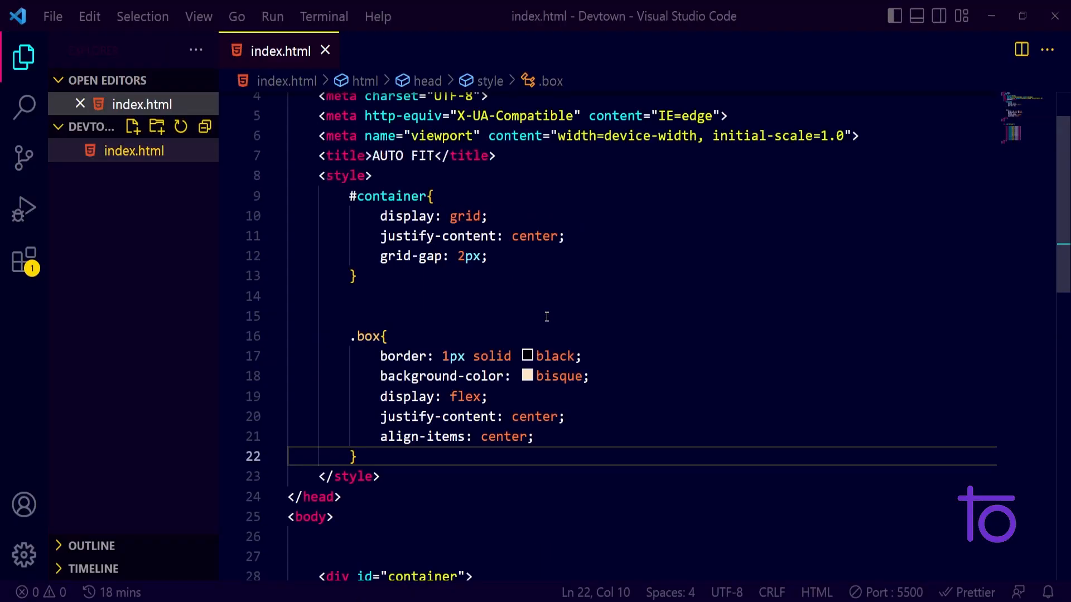
Delete justify-content: center from #container and save the file
scroll("up", 3)
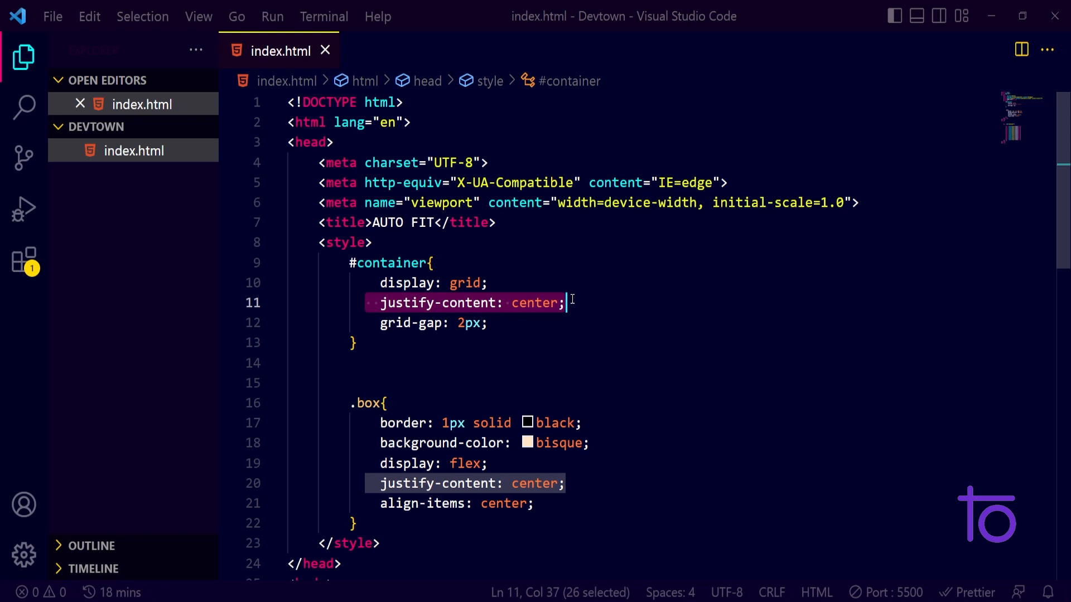
key("Delete")
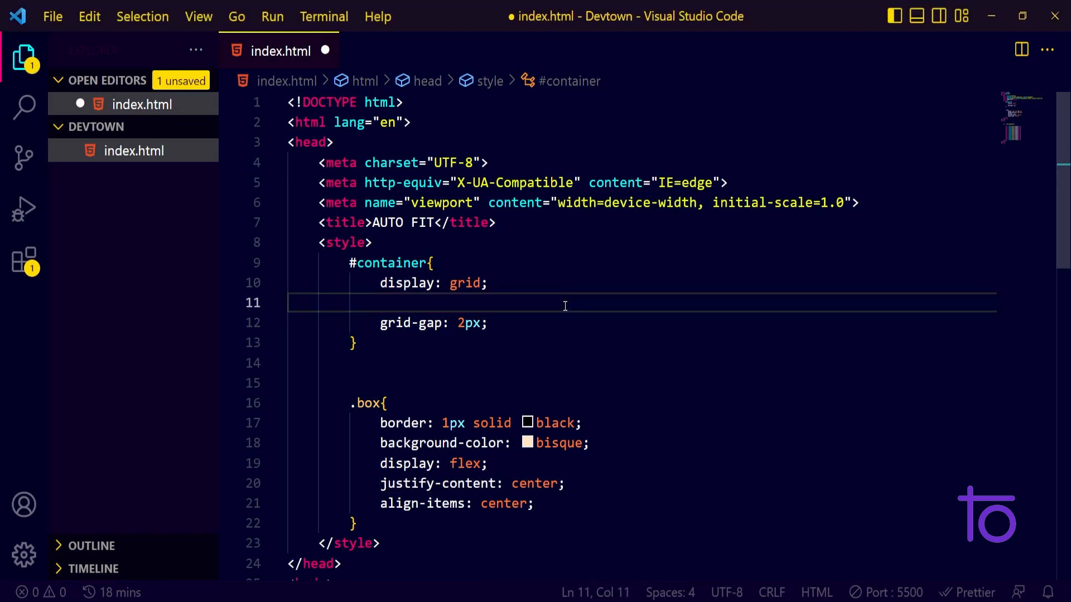
key("ctrl+s")
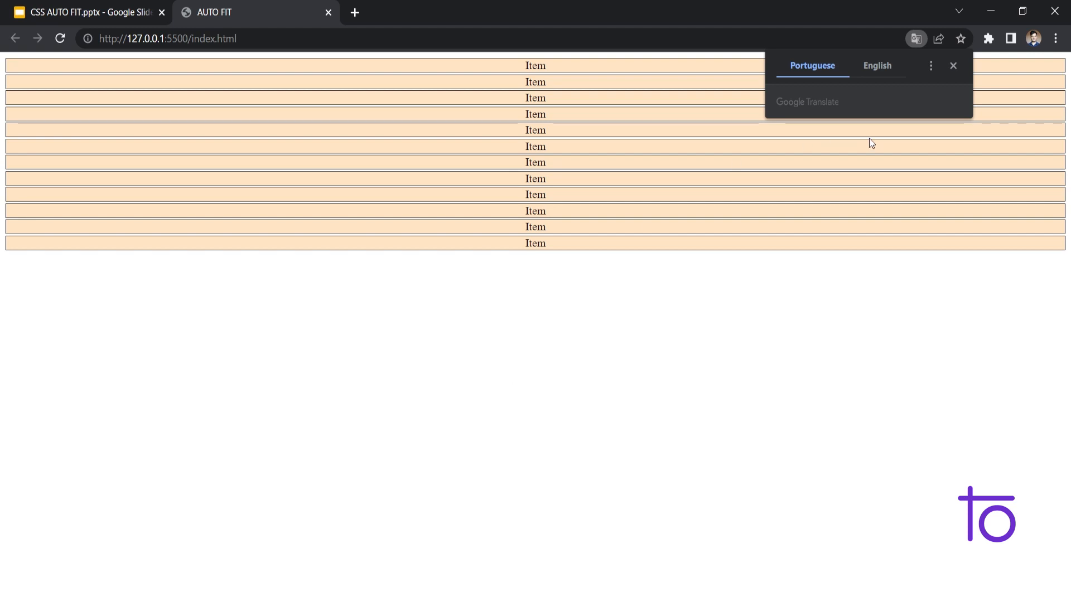
left_click(953, 66)
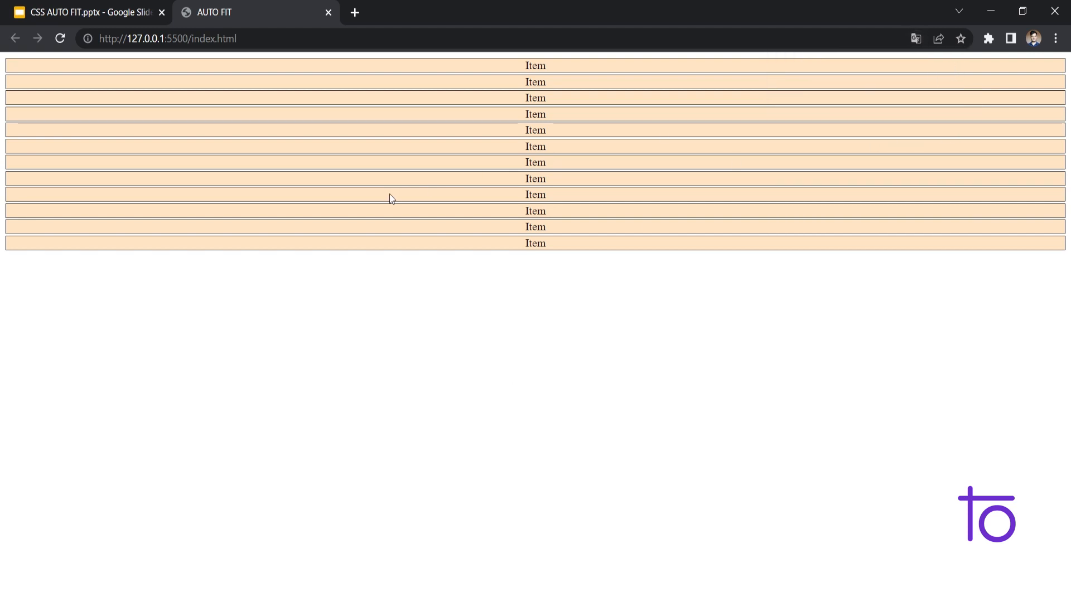
mouse_move(114, 98)
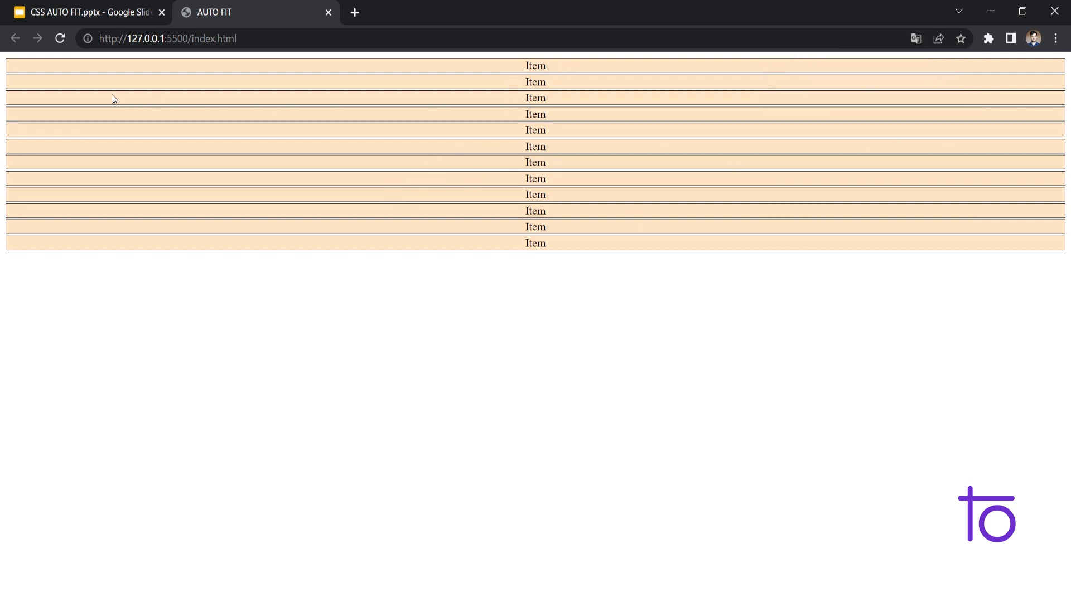
mouse_move(325, 108)
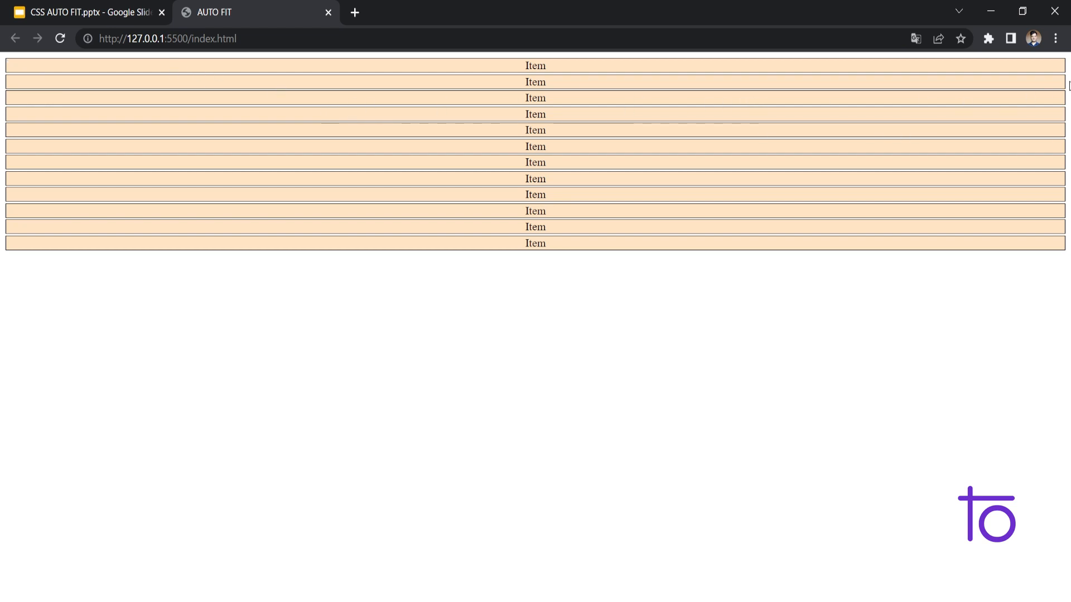
mouse_move(346, 582)
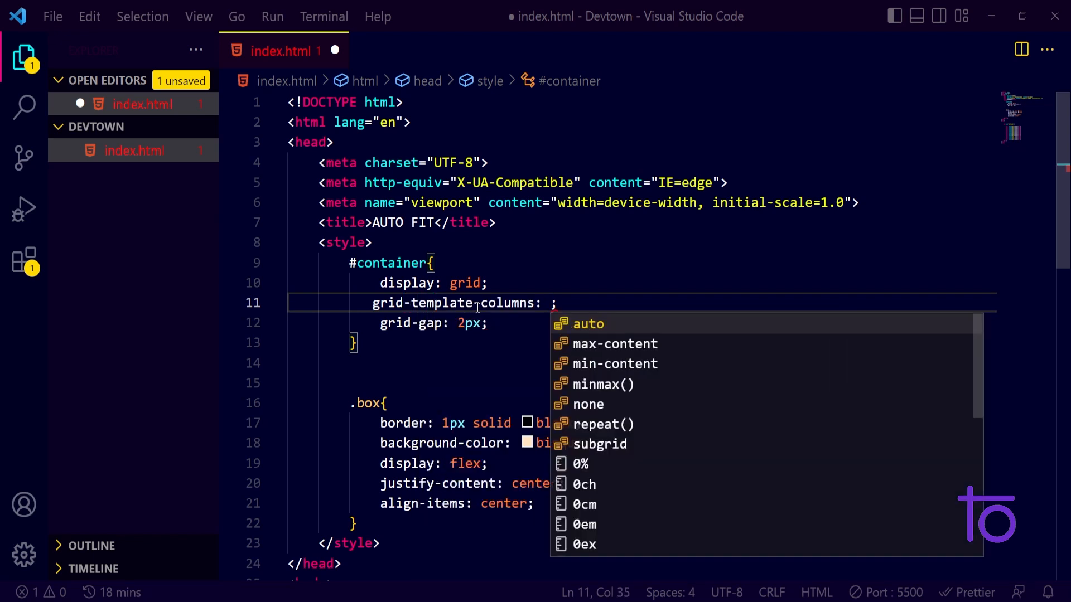
Set #container to three 120px columns and add justify-content center back
type("120")
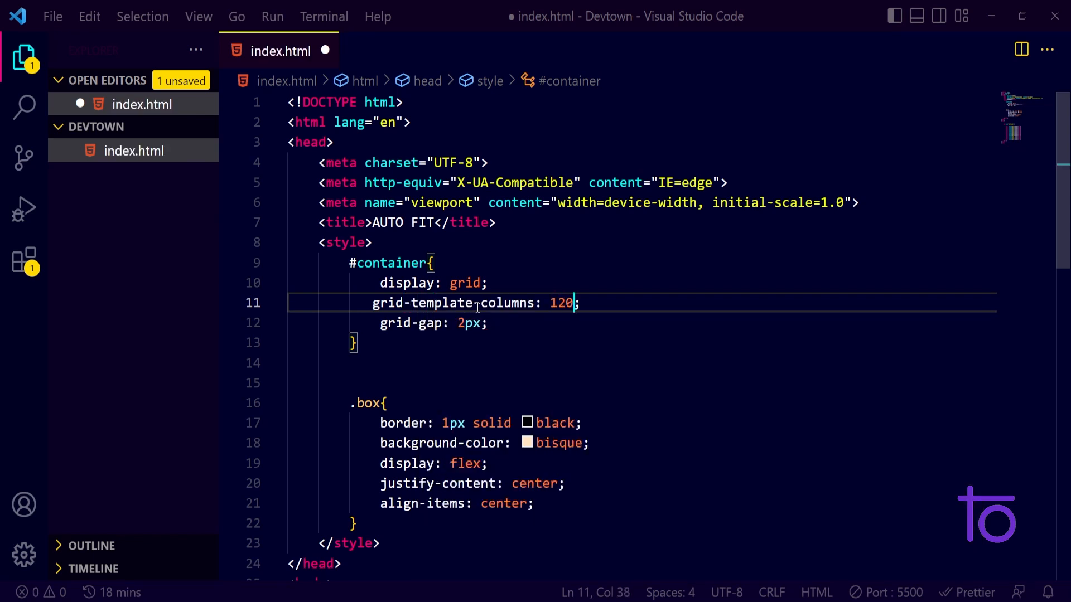
type("px 120px 12")
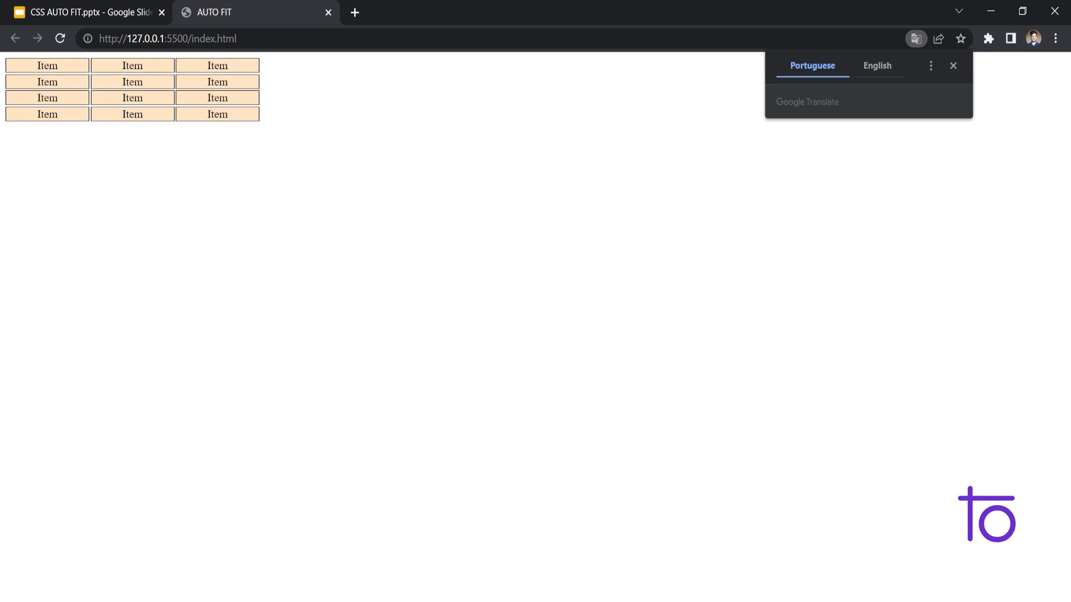
left_click(953, 66)
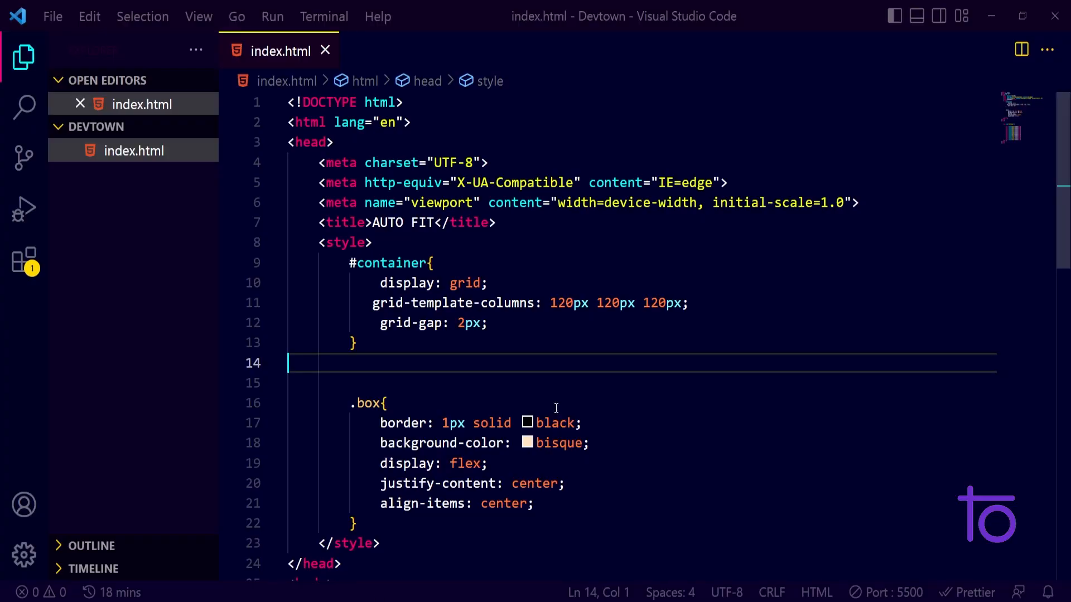
type("ju")
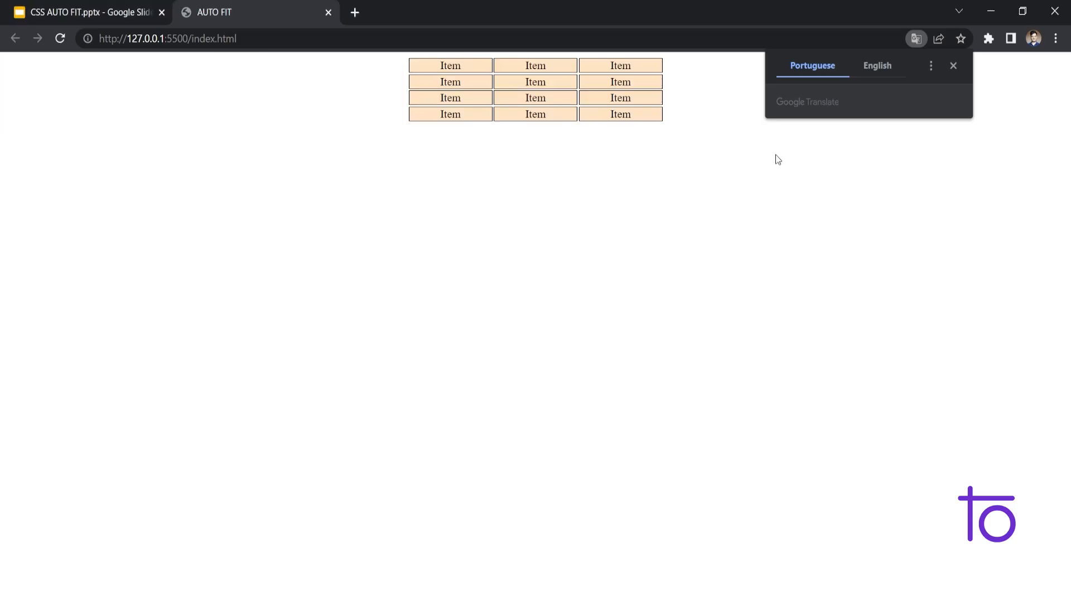
right_click(745, 321)
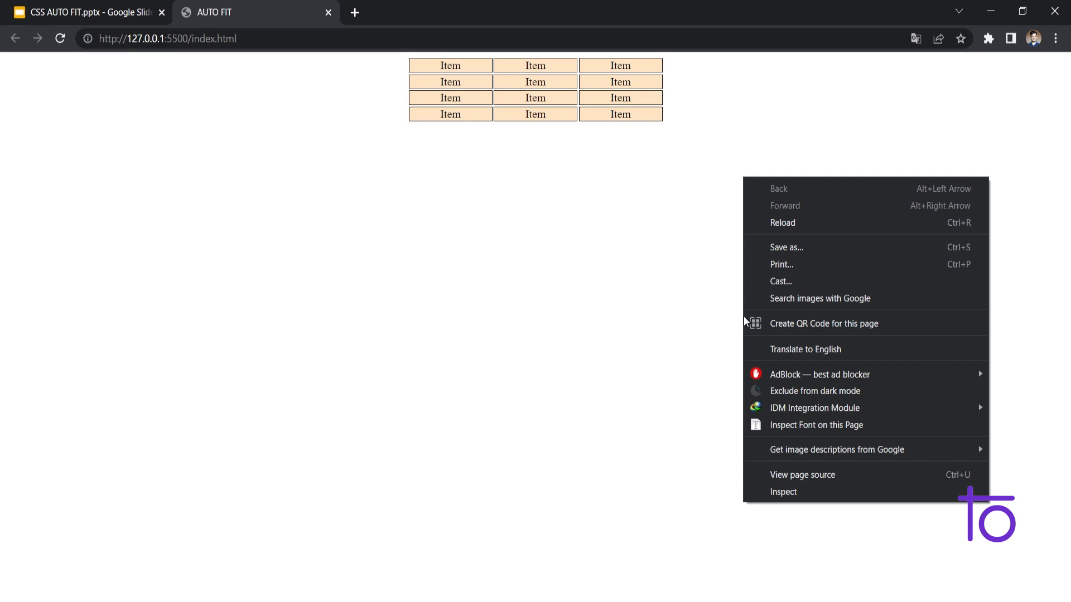
left_click(782, 492)
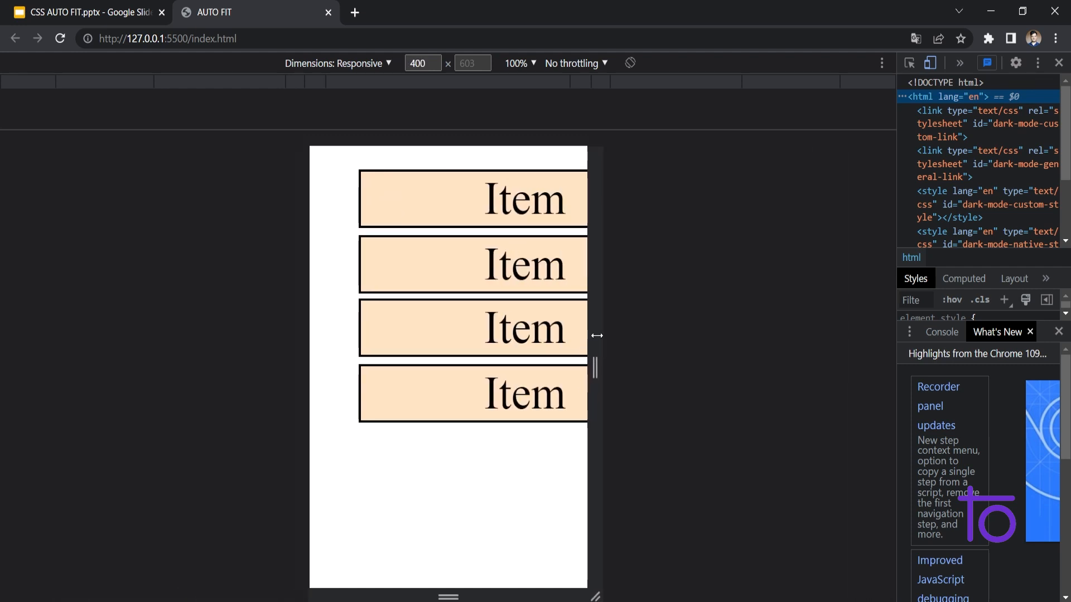
left_click(1037, 63)
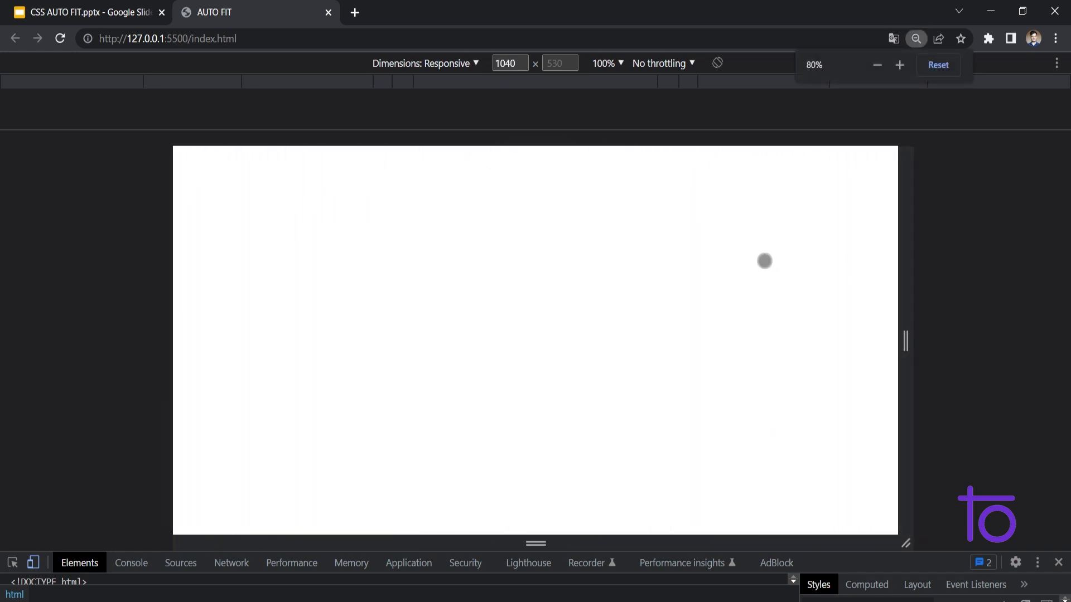
left_click(899, 64)
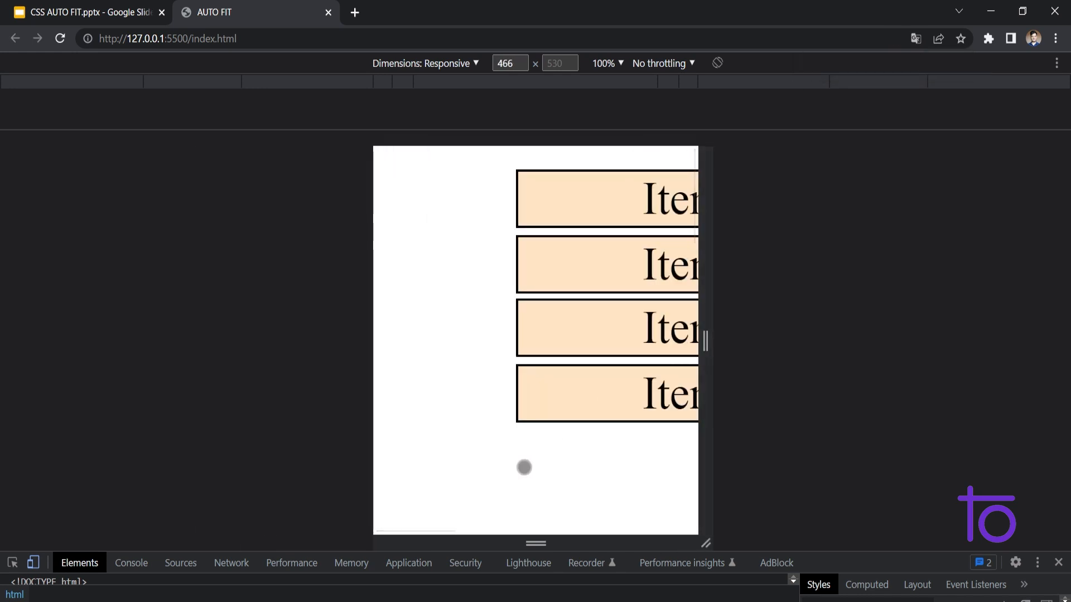
left_click(524, 467)
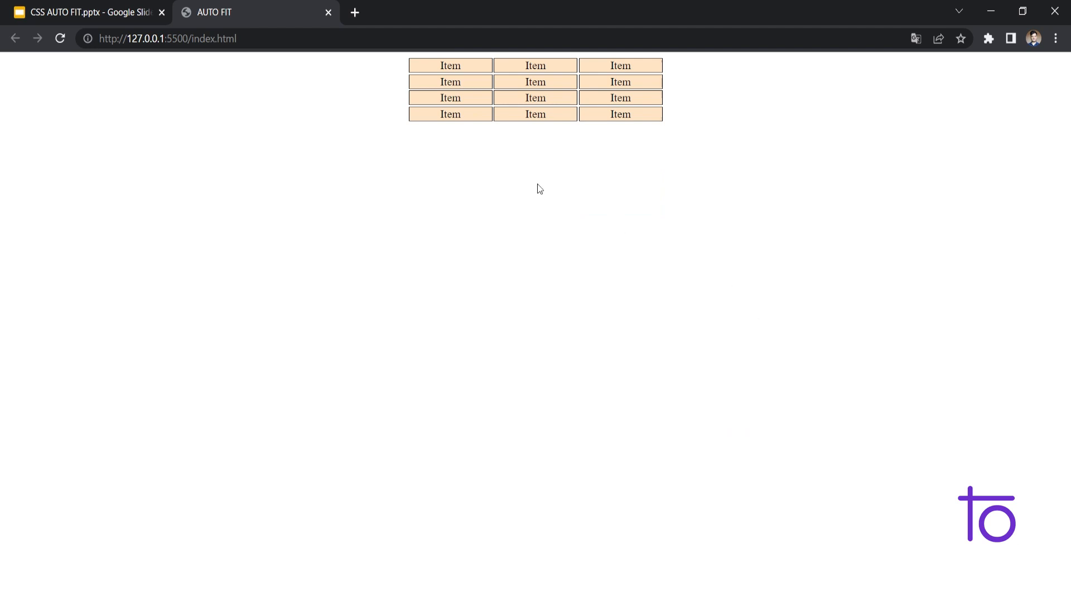
mouse_move(535, 180)
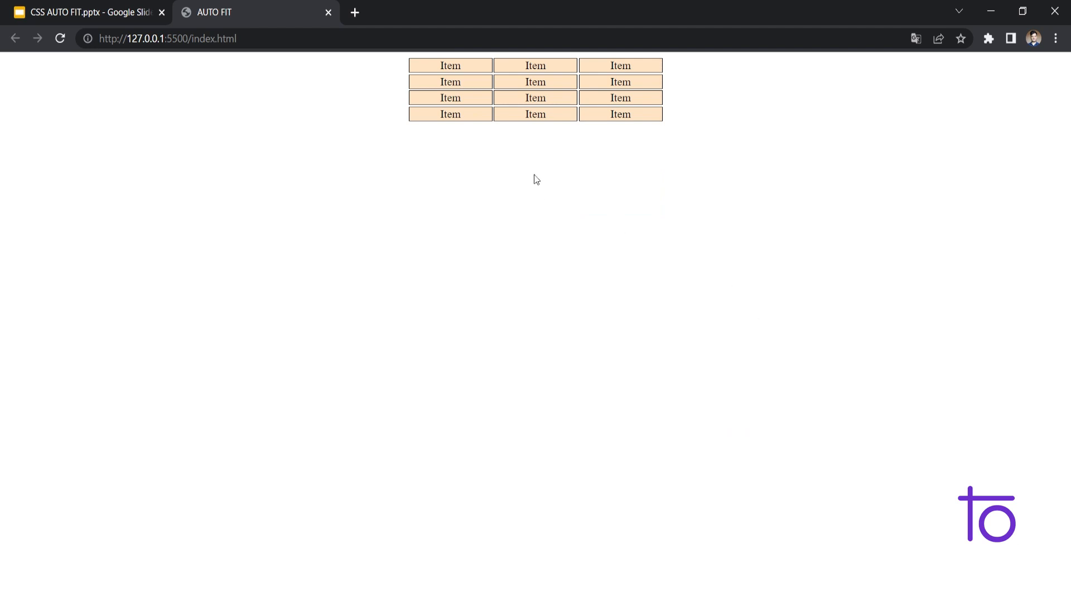
mouse_move(430, 137)
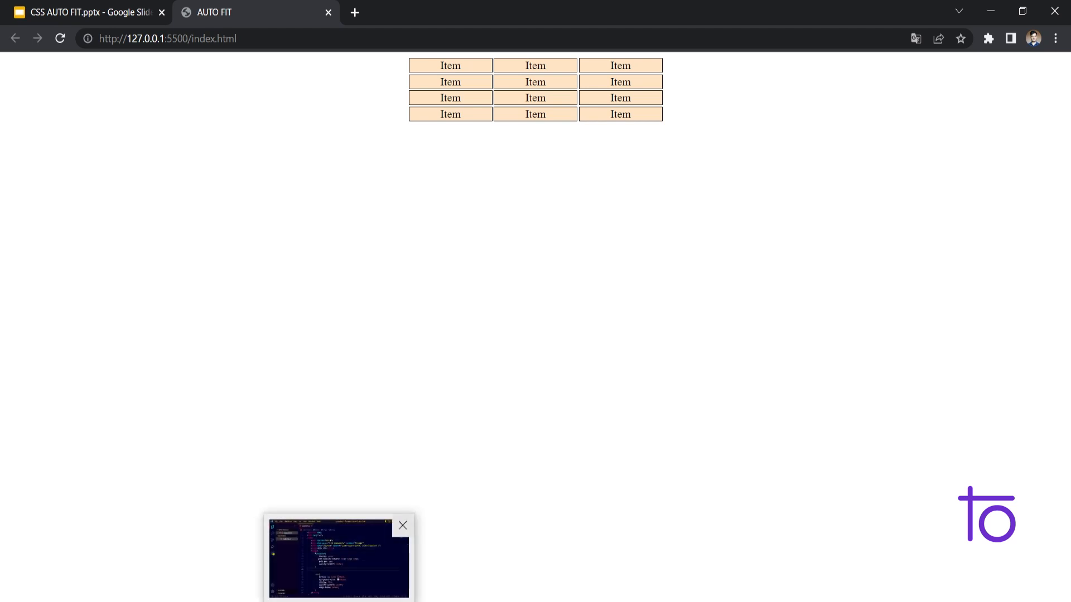
Return to VS Code from the taskbar after reviewing the three-column grid
left_click(402, 525)
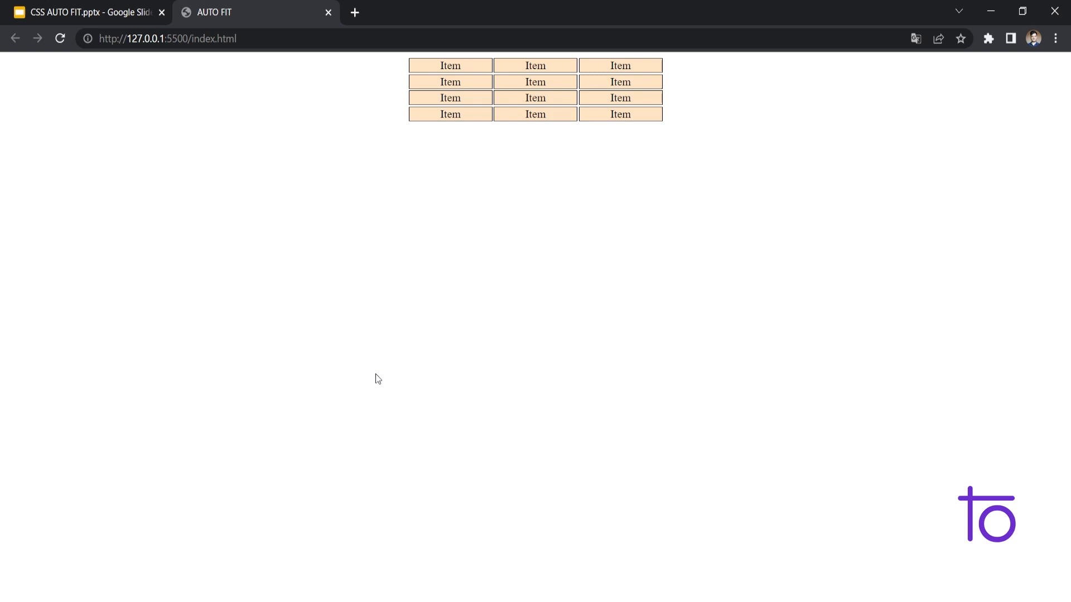
mouse_move(348, 570)
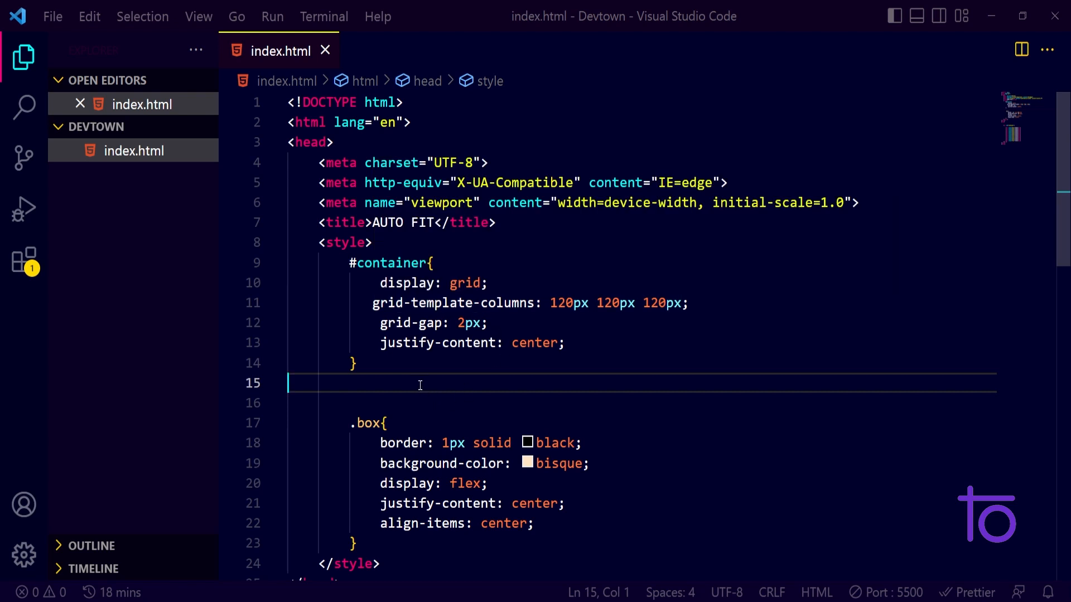
mouse_move(695, 303)
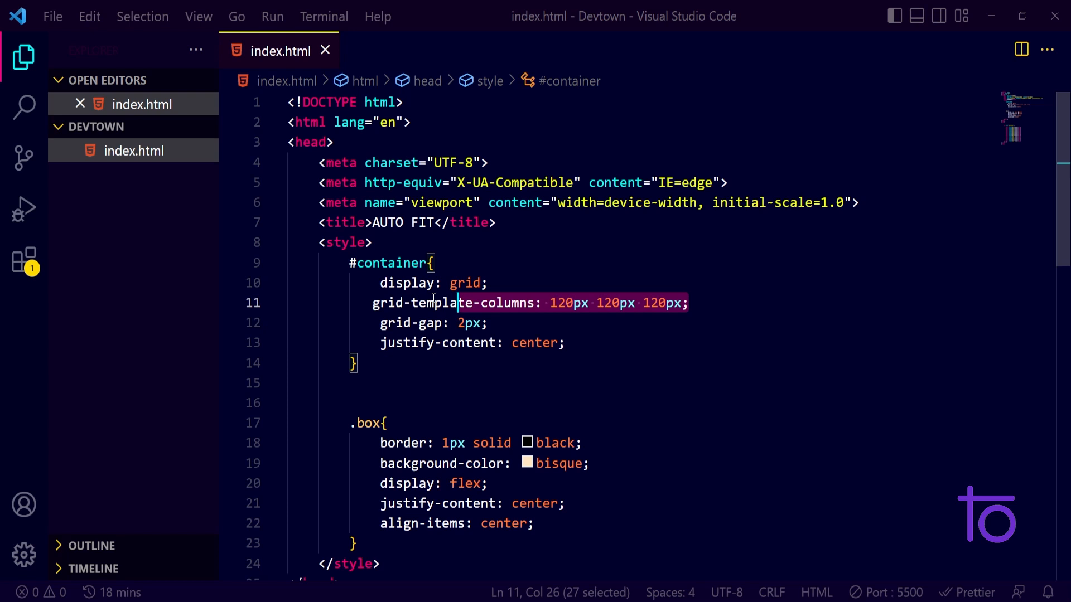
Comment out the 120px columns, add grid-template-columns: repeat(3, 1fr), and save
key("Ctrl+/")
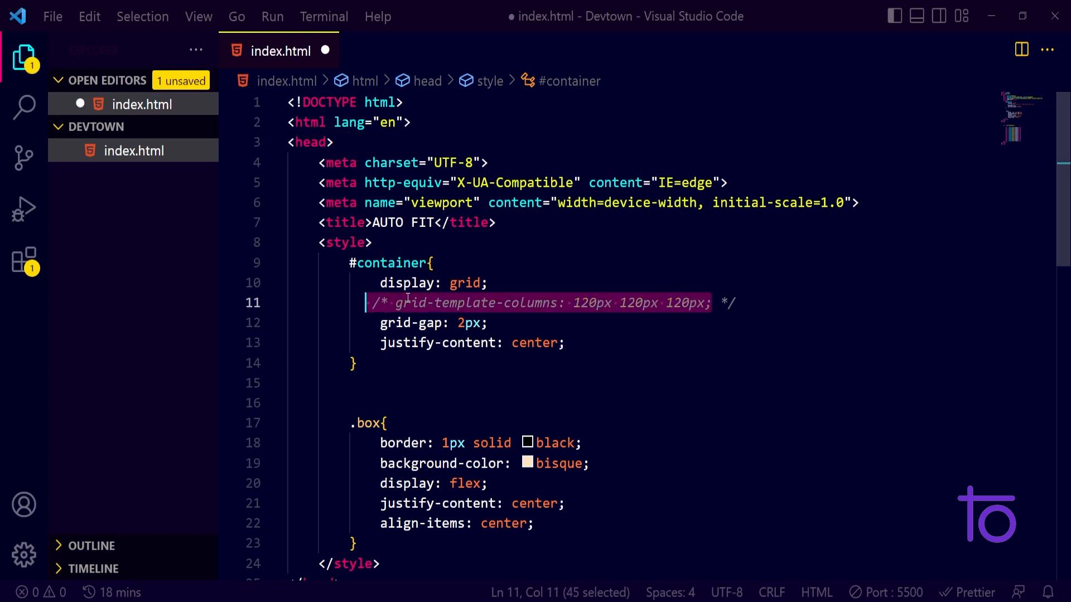
type("g")
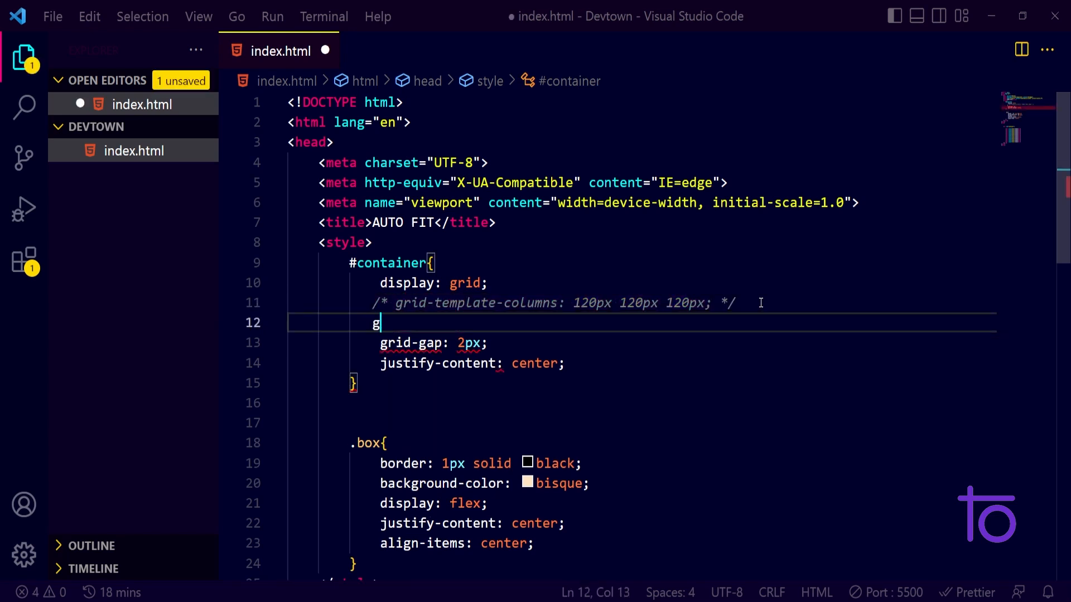
type("rid-template-columns: ;")
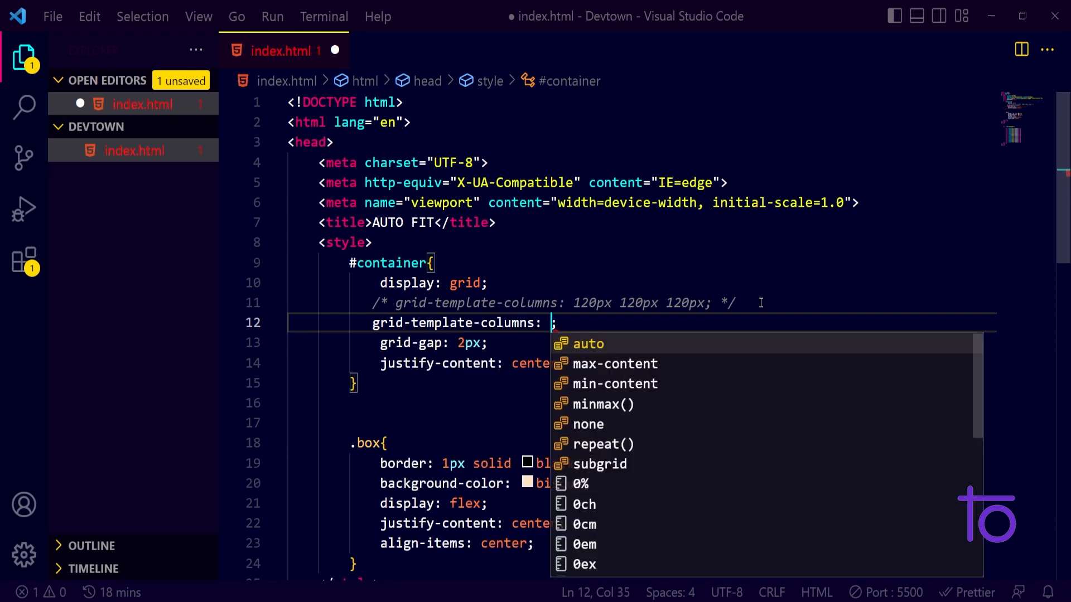
type("repeat(a")
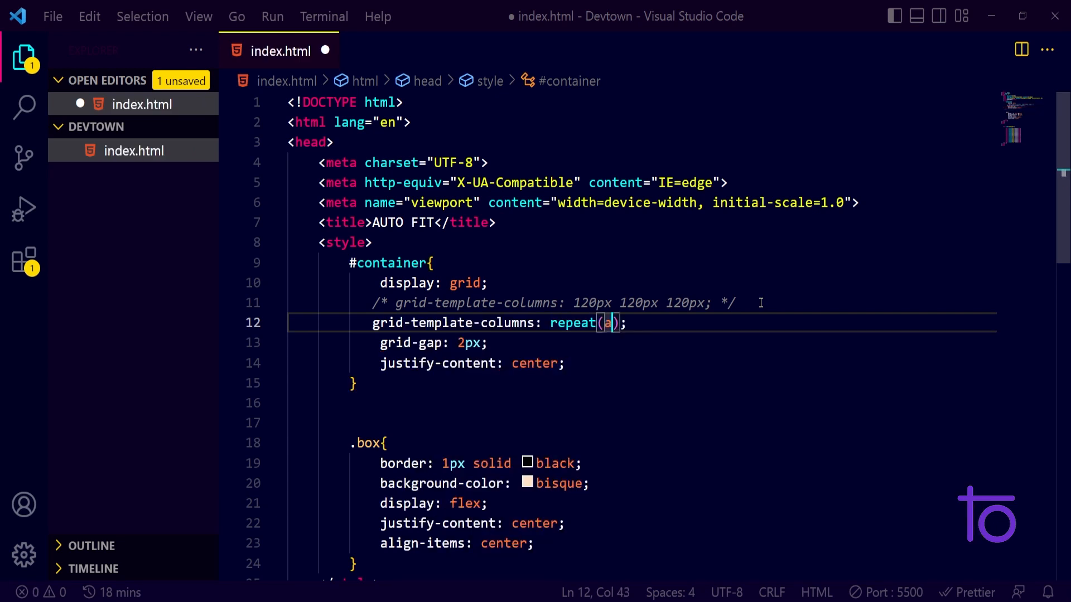
type("ut")
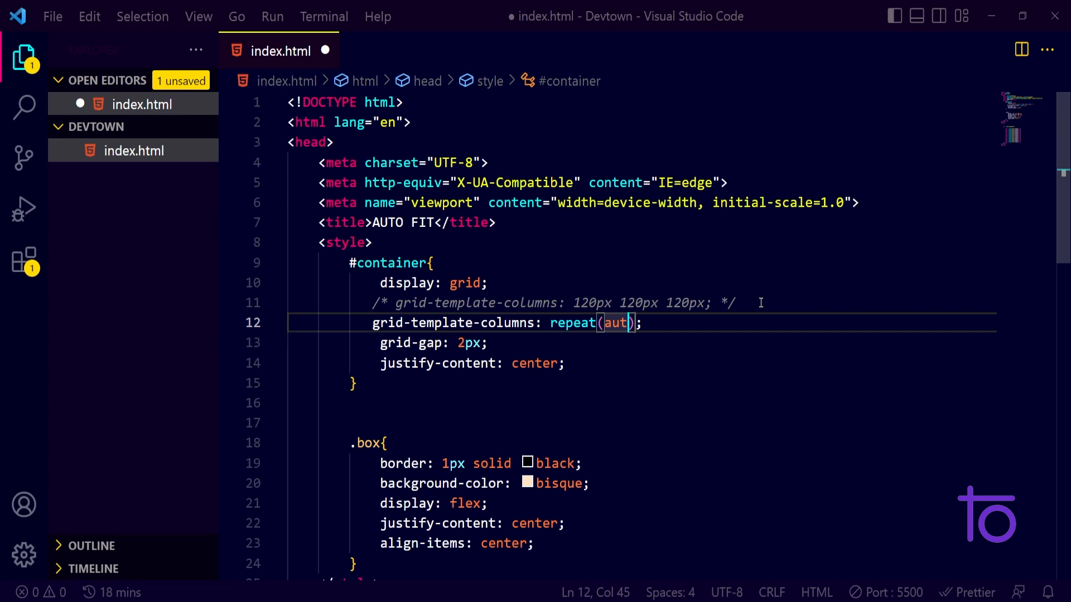
key("Backspace")
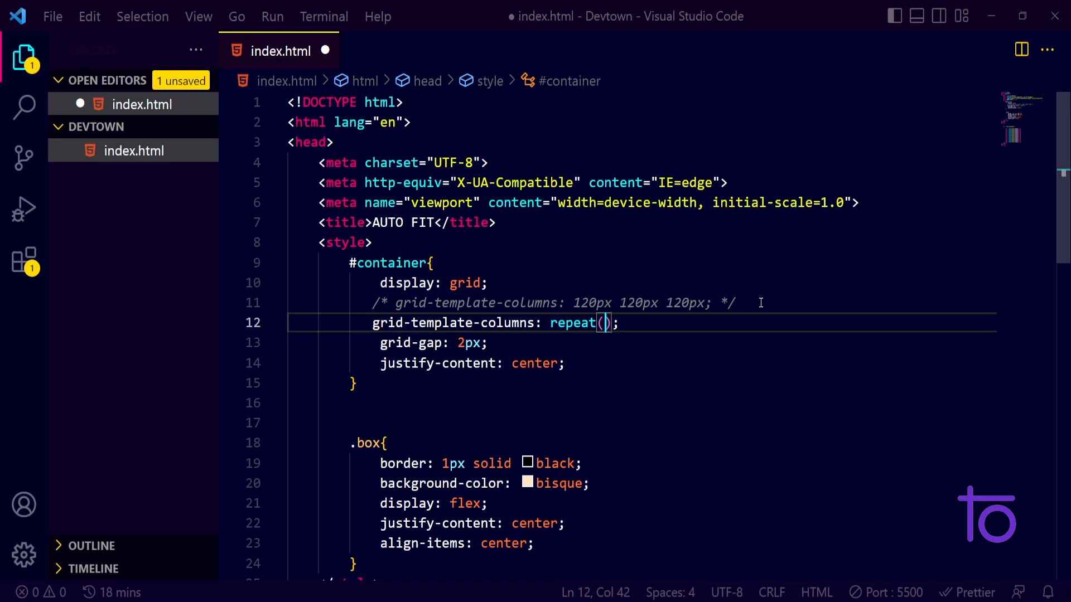
type("2-")
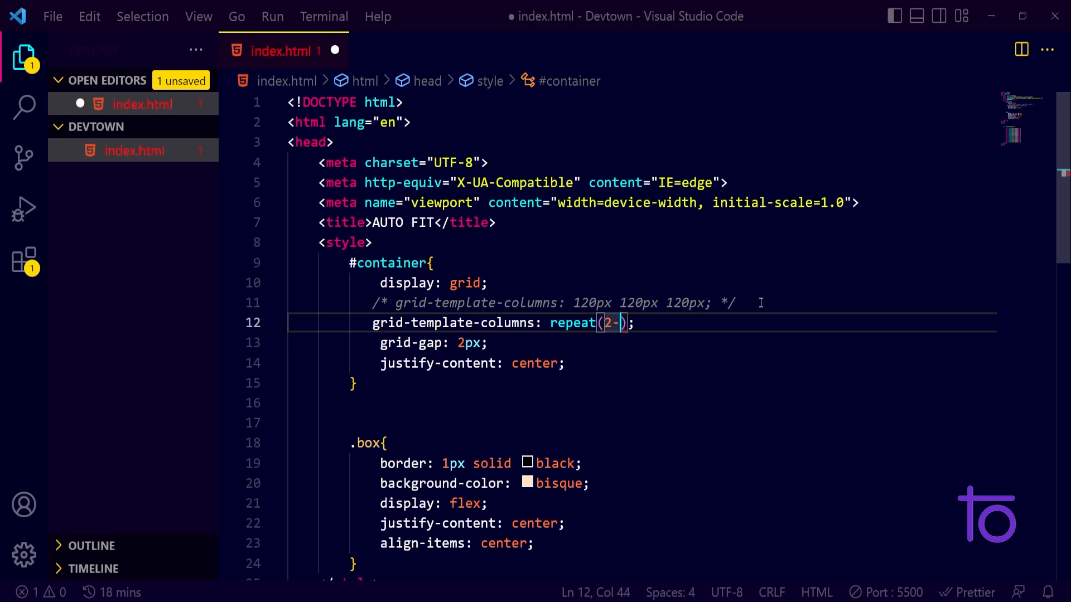
type("200px")
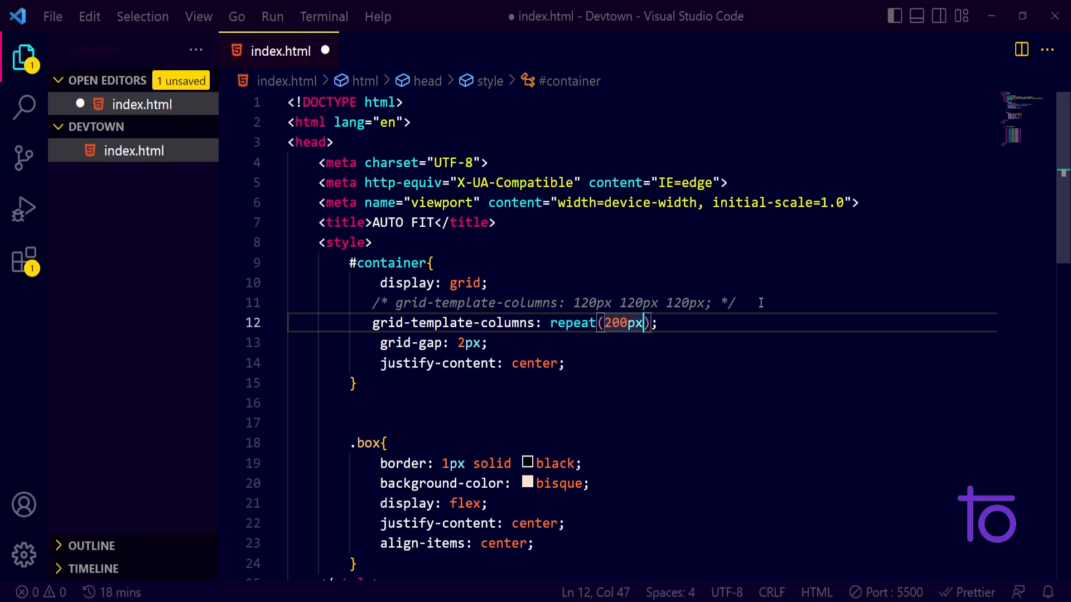
type(",")
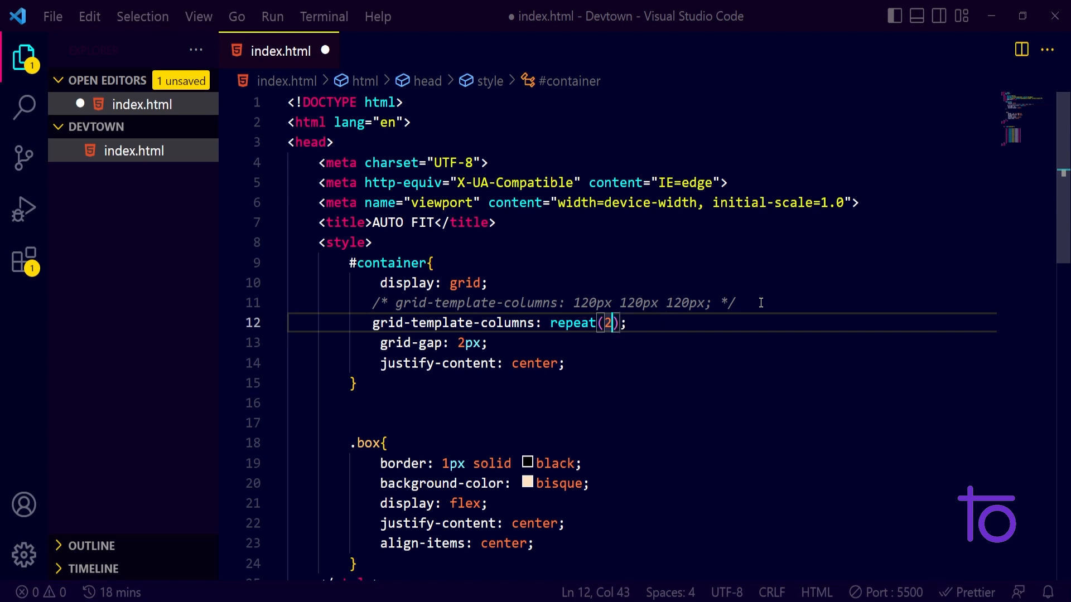
type("3, 1fr")
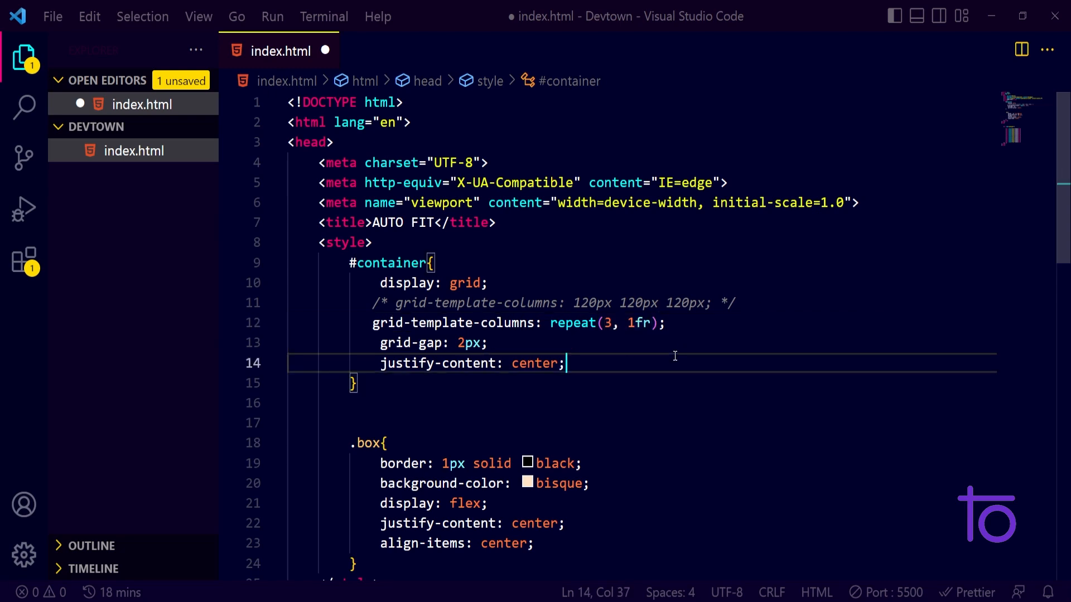
key("ctrl+s")
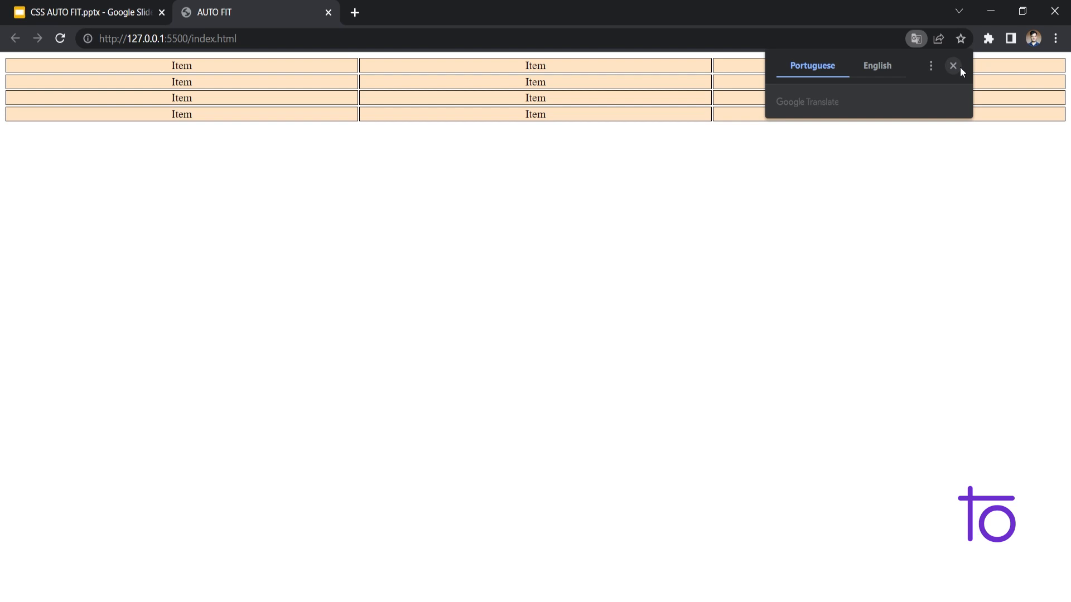
Dismiss the Google Translate popup in Chrome
left_click(953, 66)
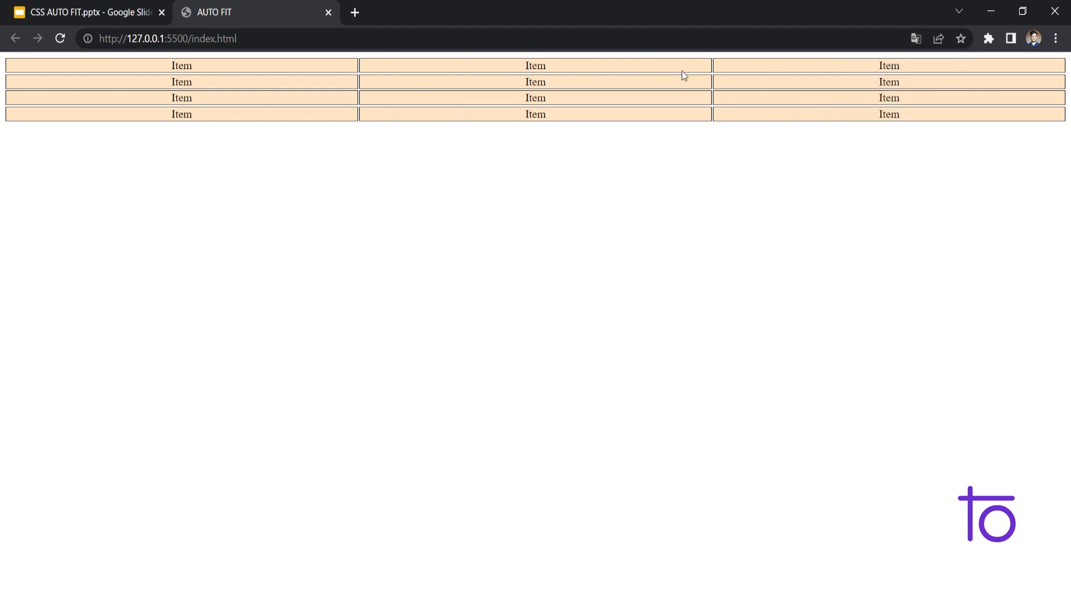
mouse_move(539, 62)
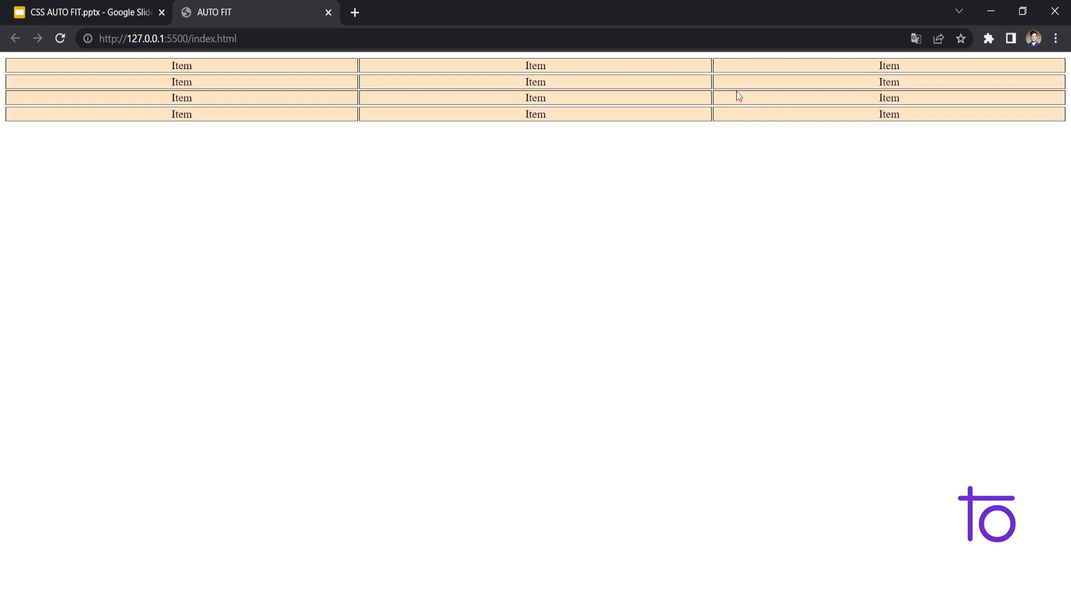
mouse_move(301, 151)
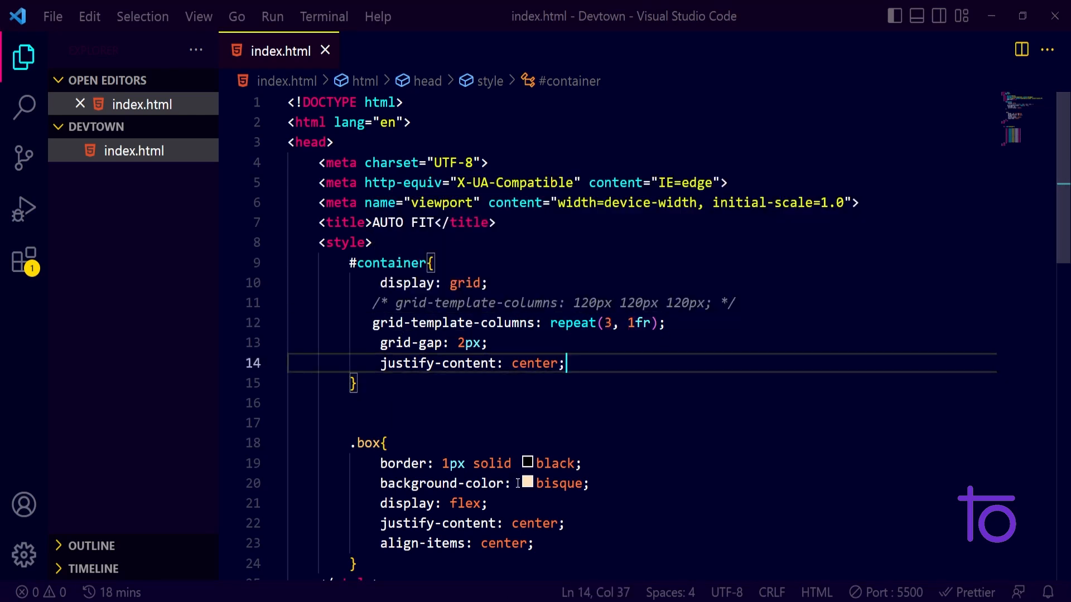
Place the cursor on the repeat count to change it from 3 to 4
left_click(607, 323)
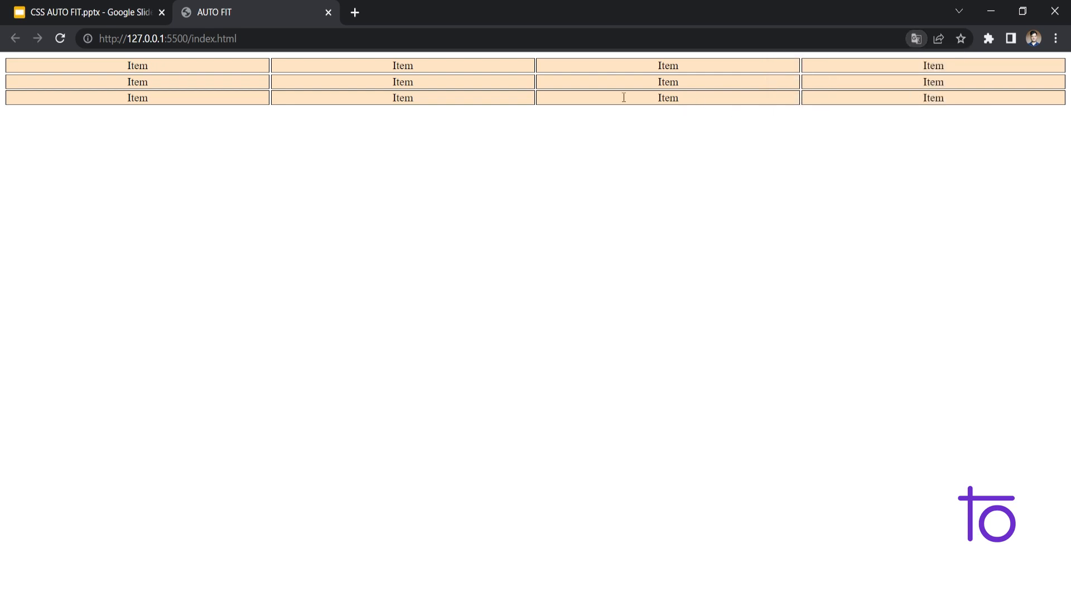
mouse_move(950, 78)
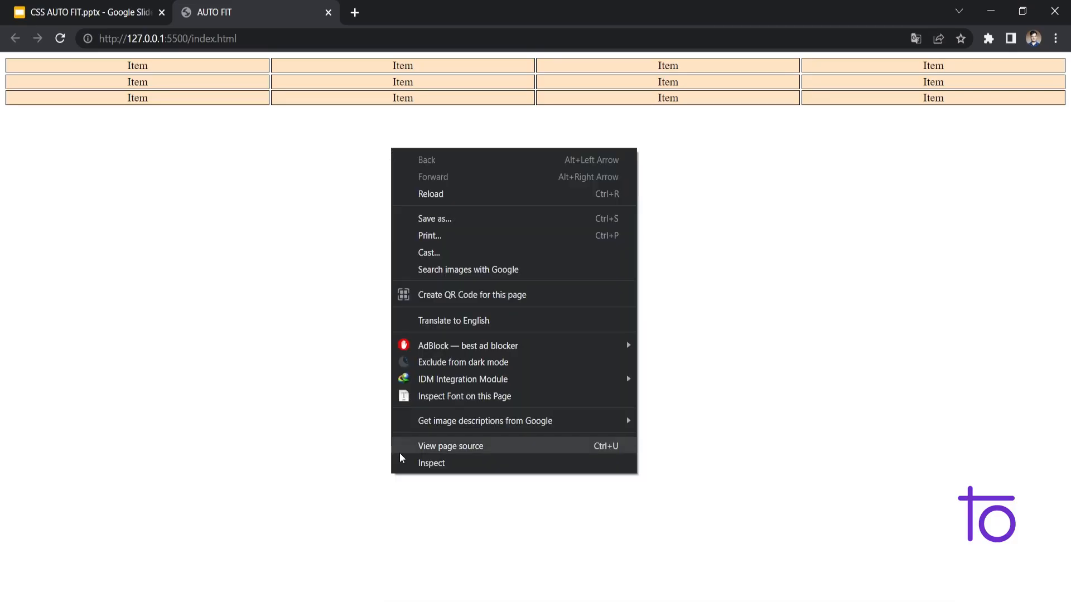
Open Chrome's developer tools to preview the four-column Item grid responsively
left_click(431, 462)
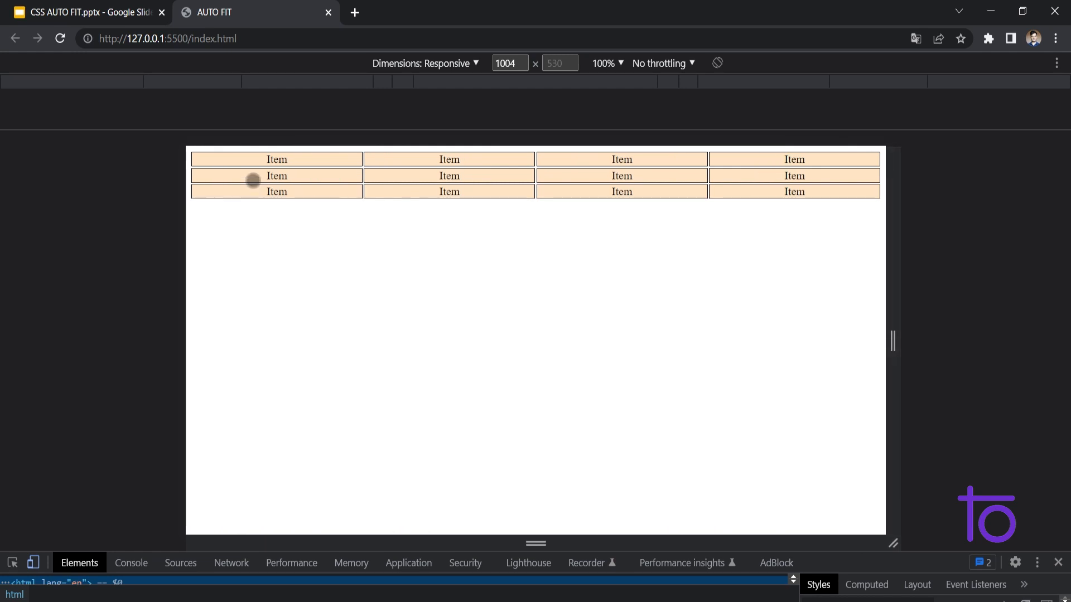
mouse_move(812, 174)
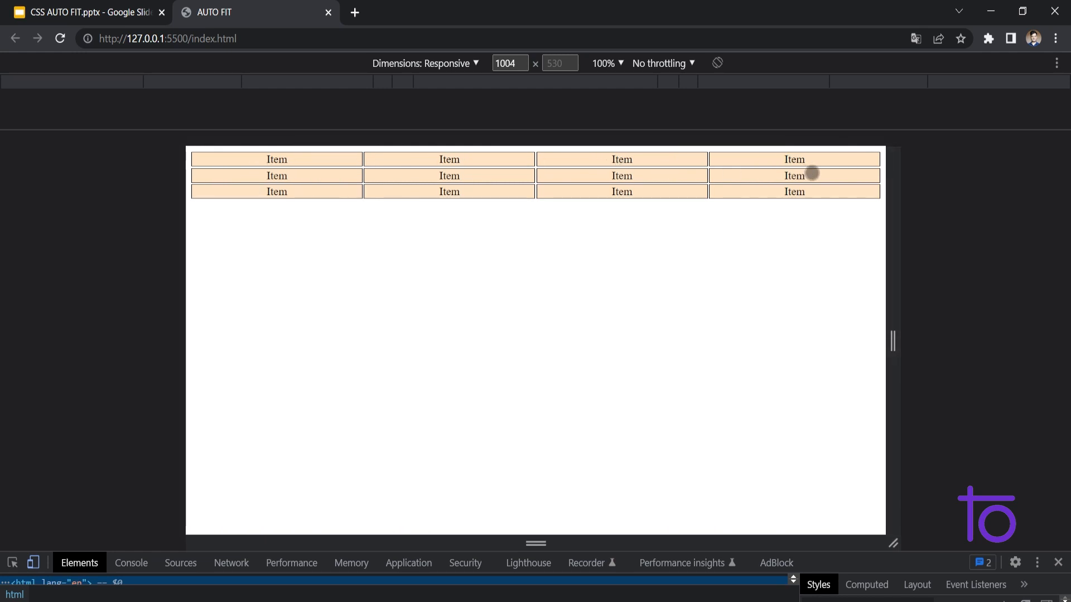
mouse_move(897, 259)
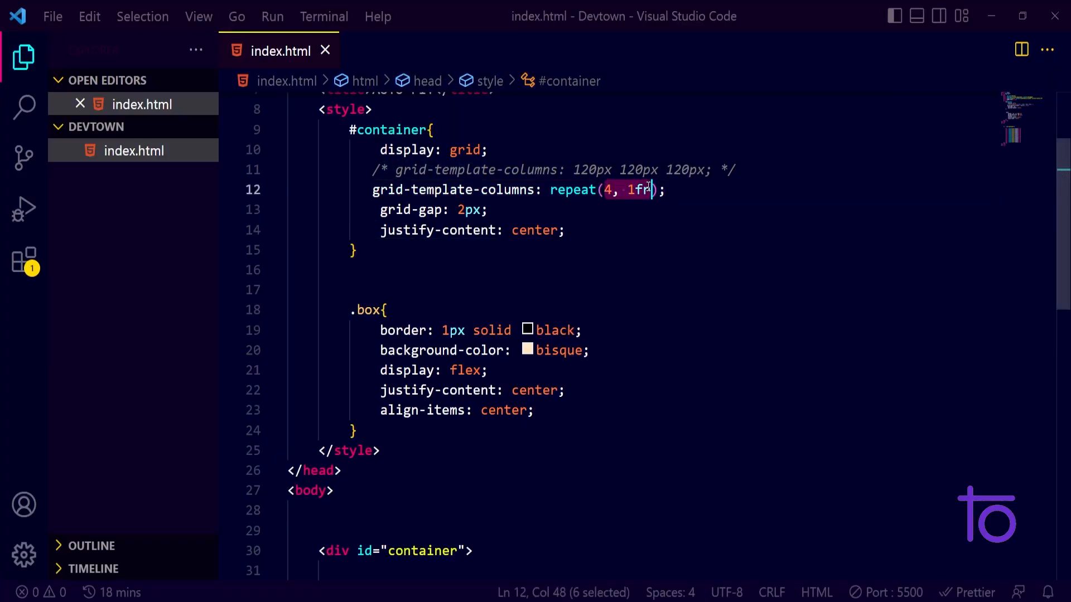
Type repeat(auto-fit, minmax(112px, 1fr)) as the #container grid-template-columns value
type("a")
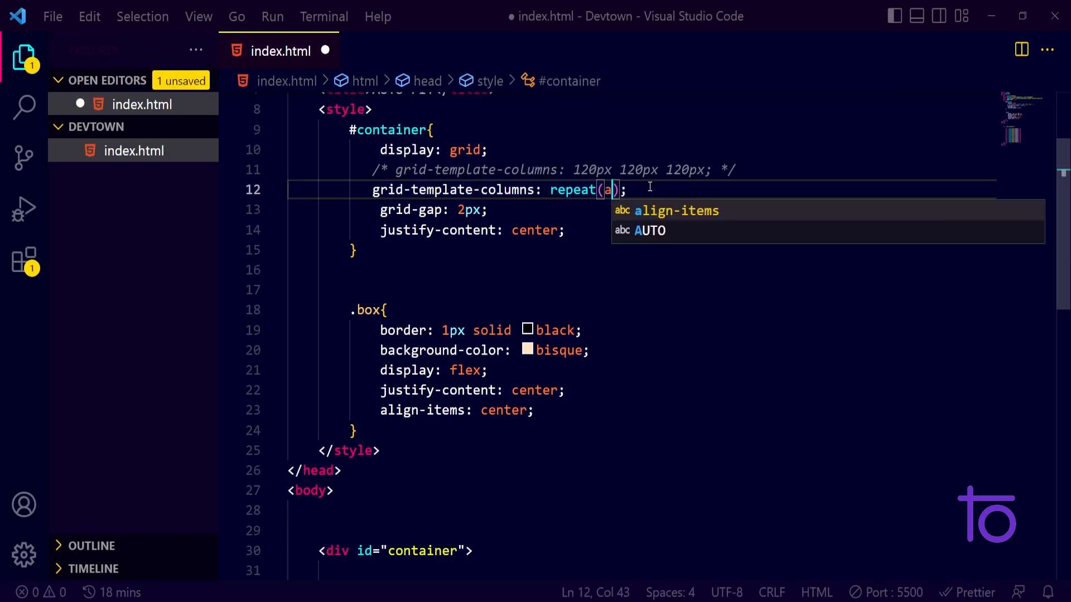
type("uto-fit, mi")
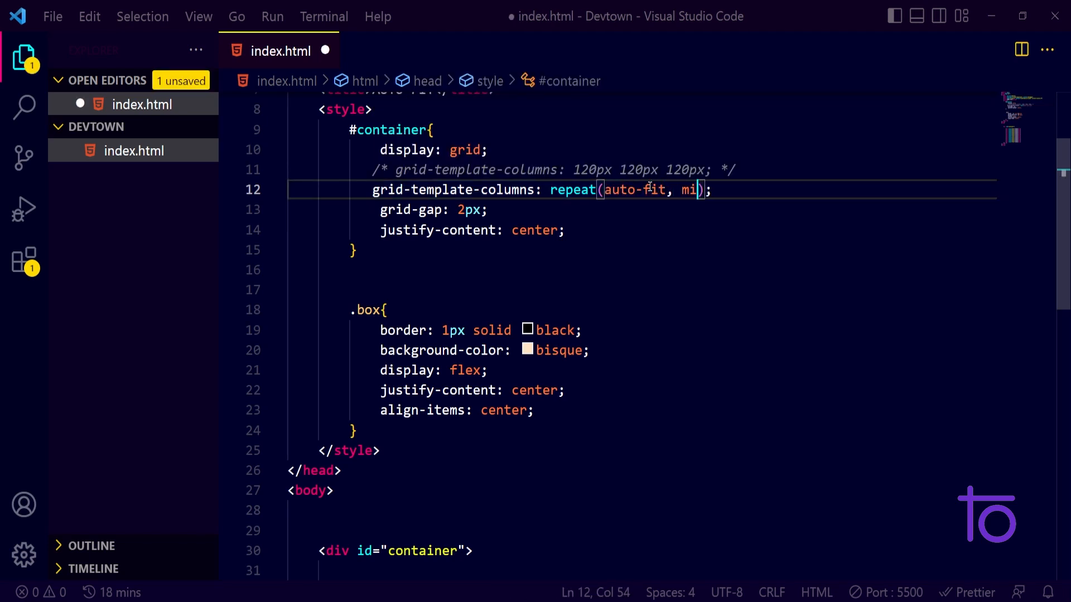
type("nmax()")
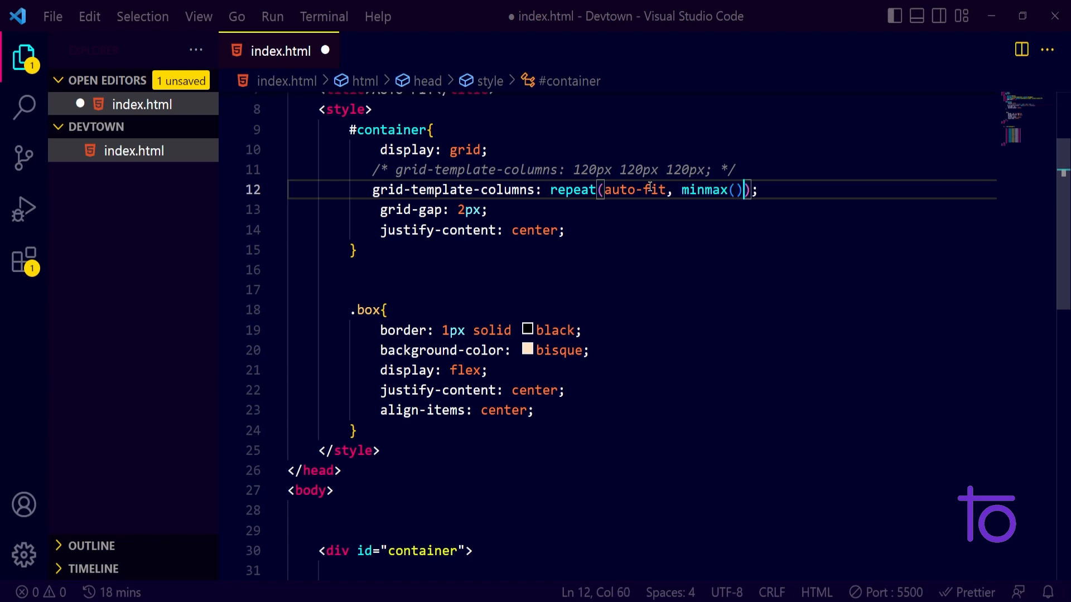
key("Left")
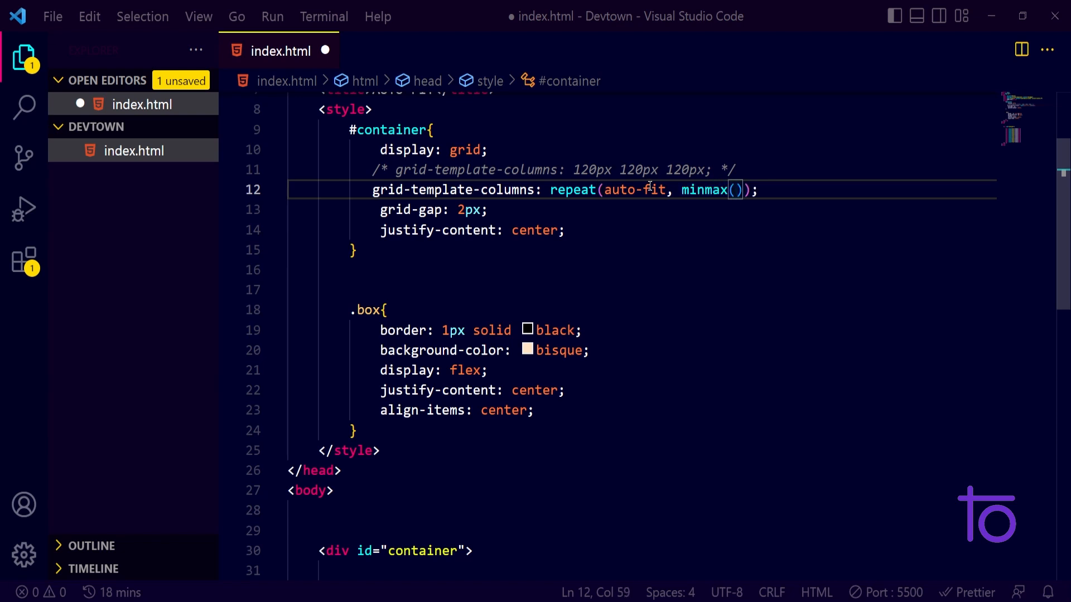
mouse_move(479, 189)
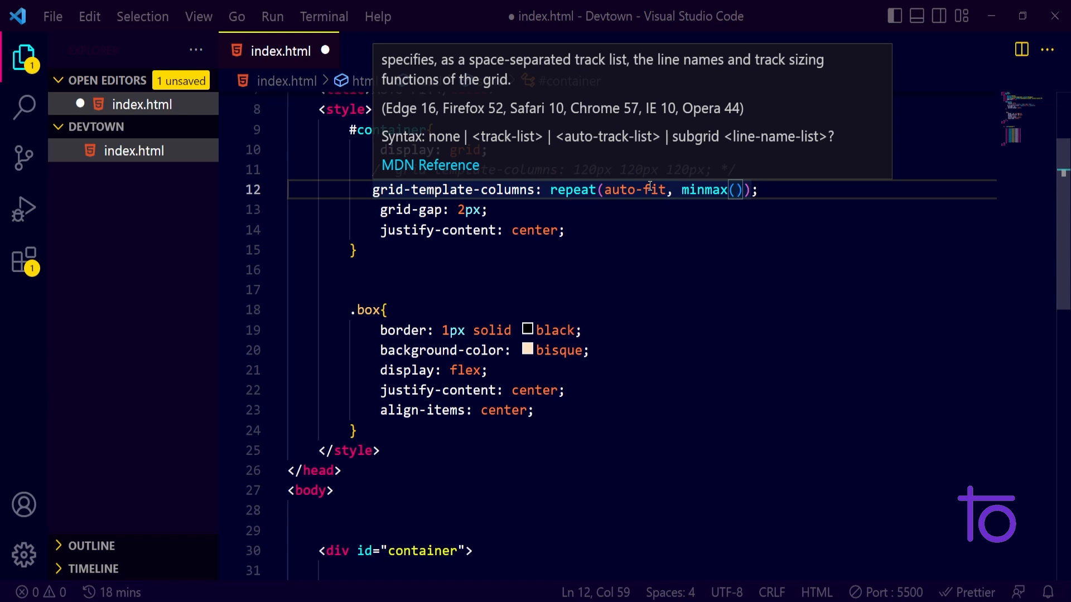
type("12")
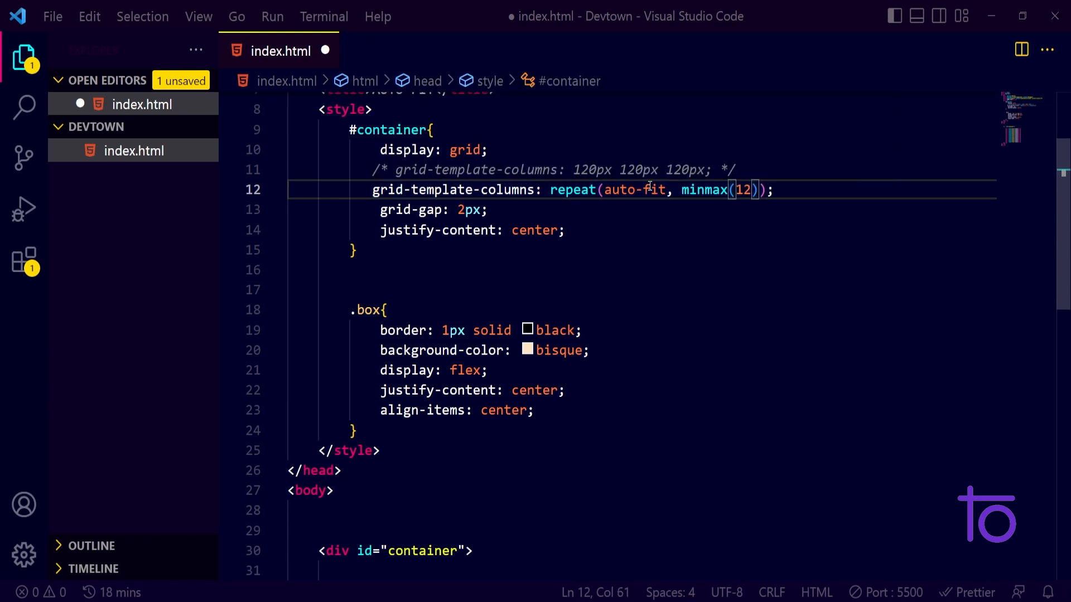
type("1px")
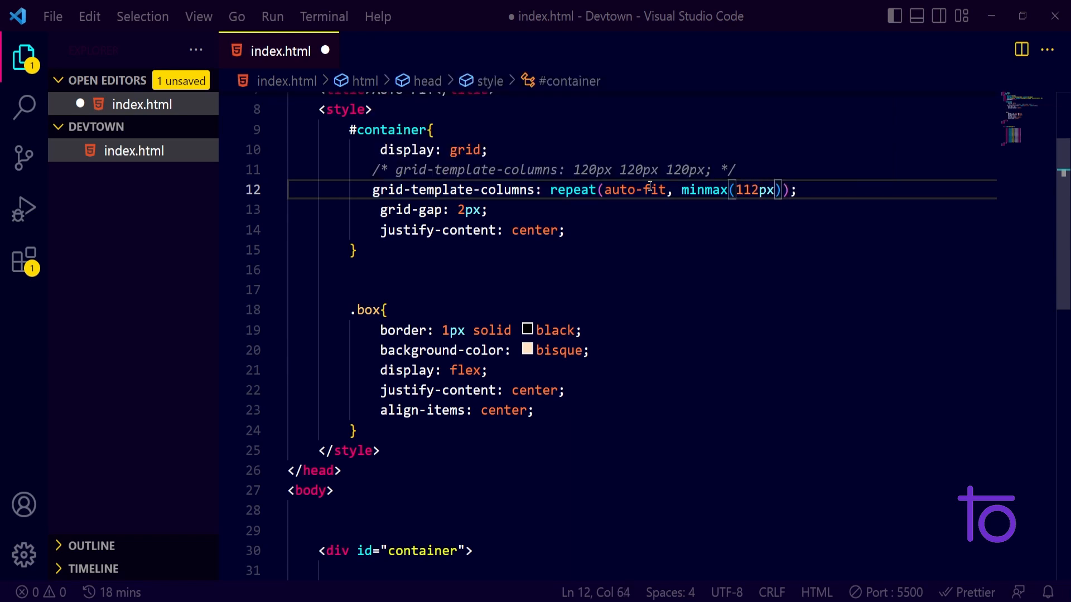
type(",")
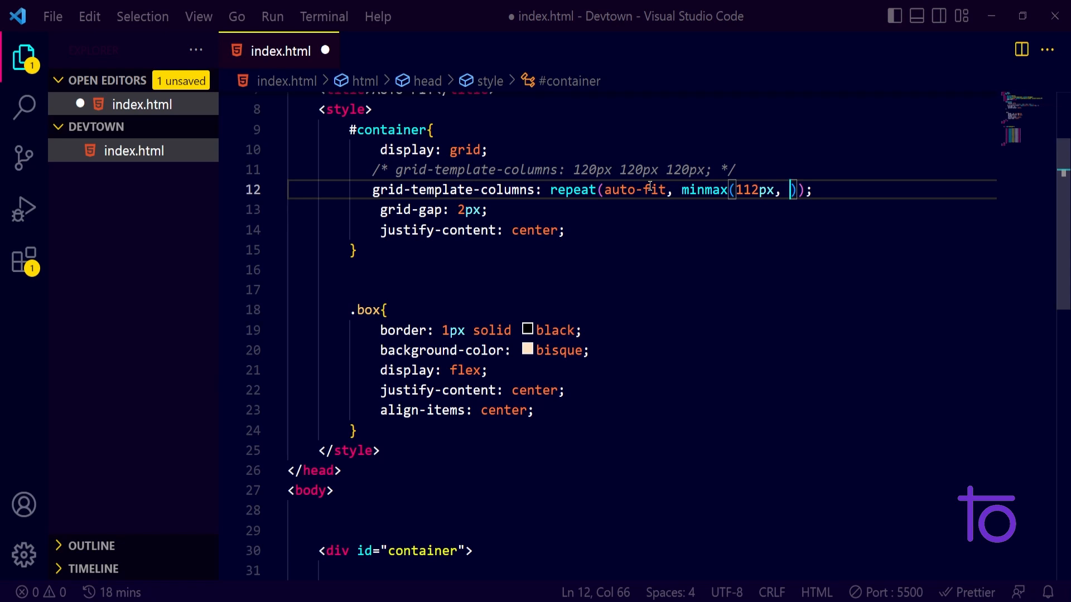
type("1fr")
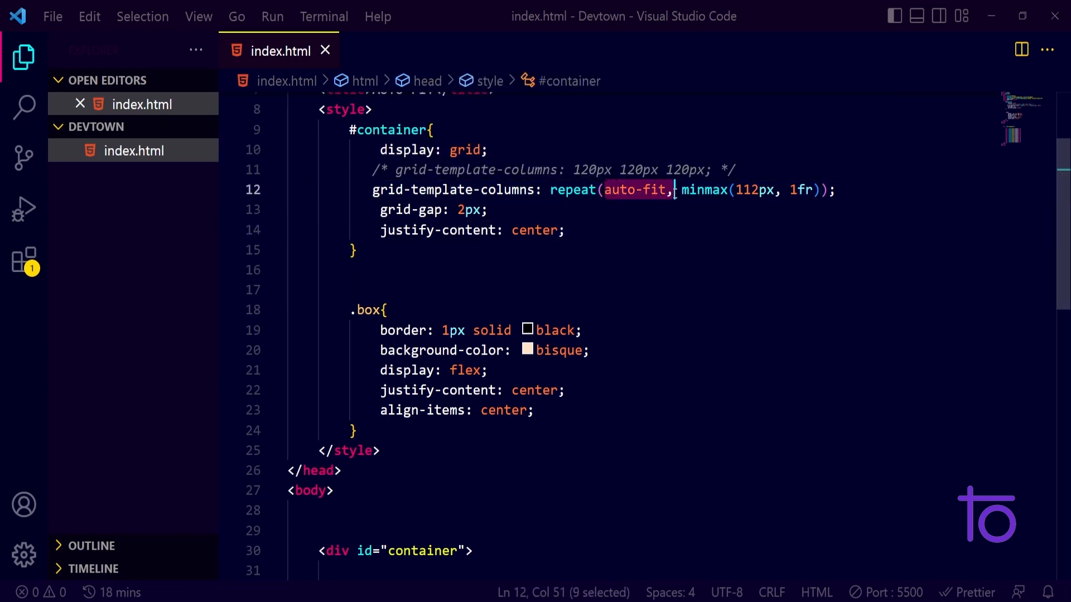
mouse_move(424, 189)
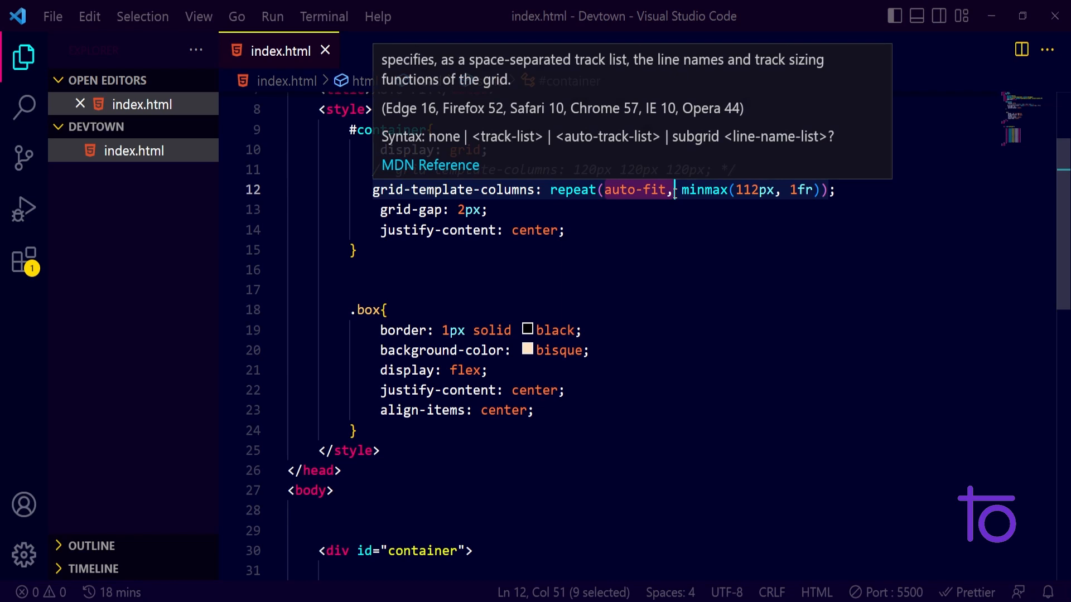
Switch to Chrome to view the Item boxes in one row at 1484px
left_click(566, 231)
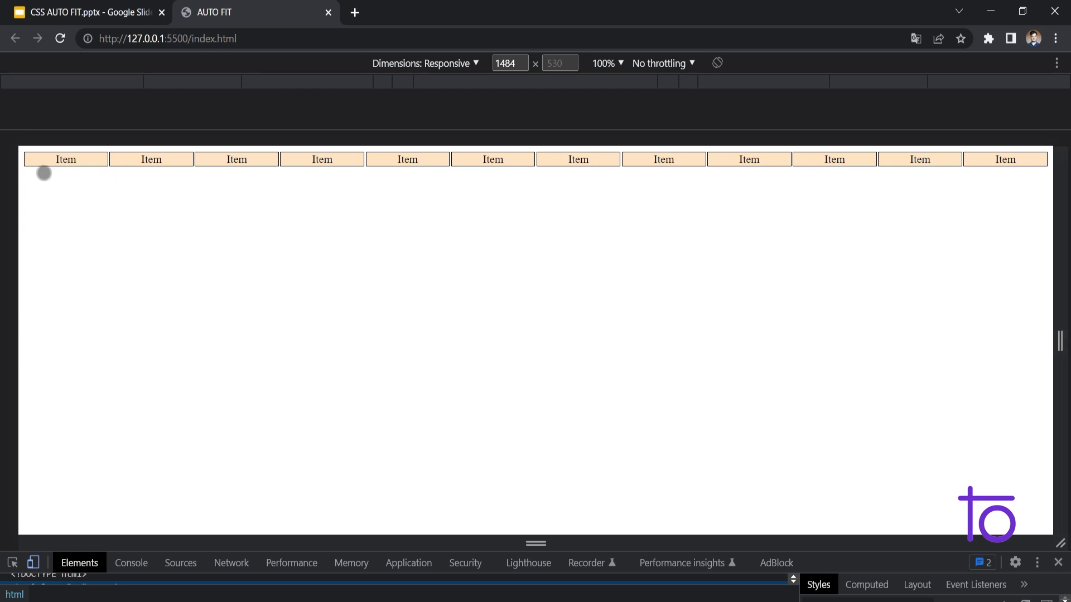
mouse_move(193, 165)
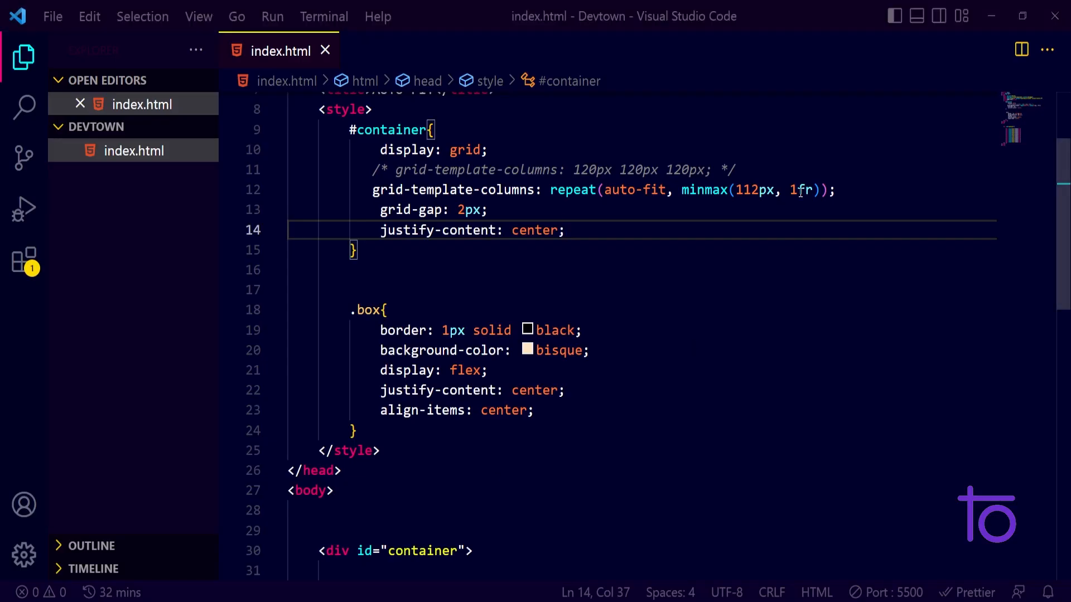
Change minmax's maximum from 1fr to 30px and its minimum from 112px to 4px
key("Backspace")
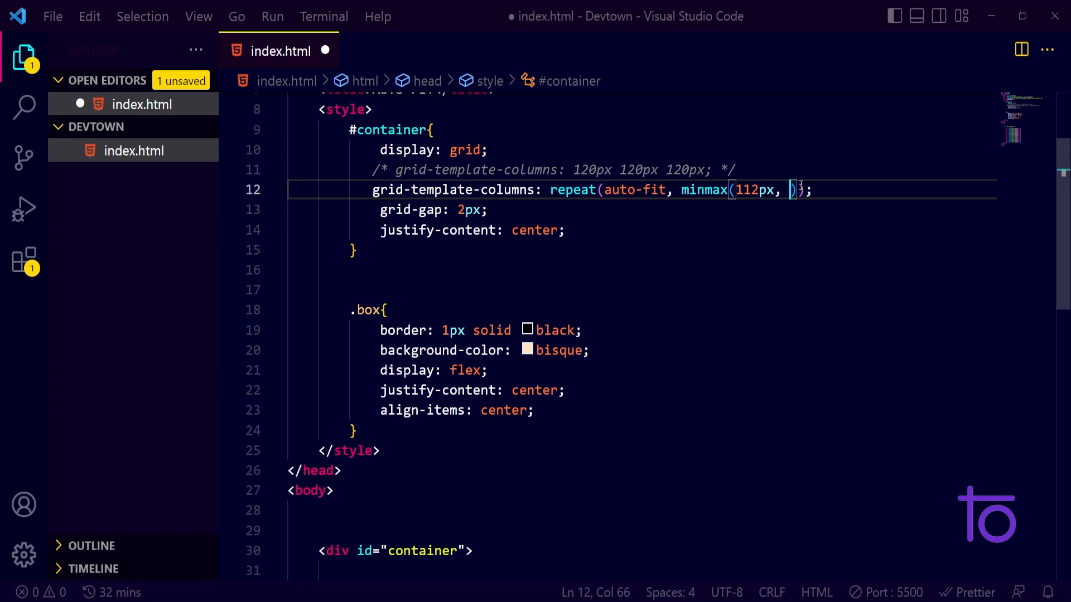
type("30px")
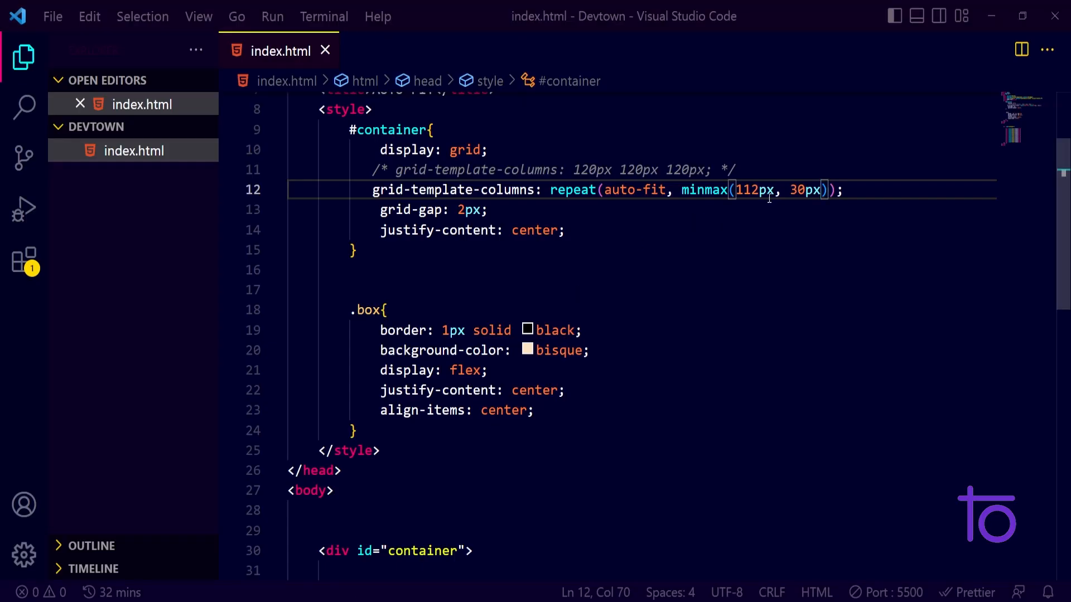
key("Backspace")
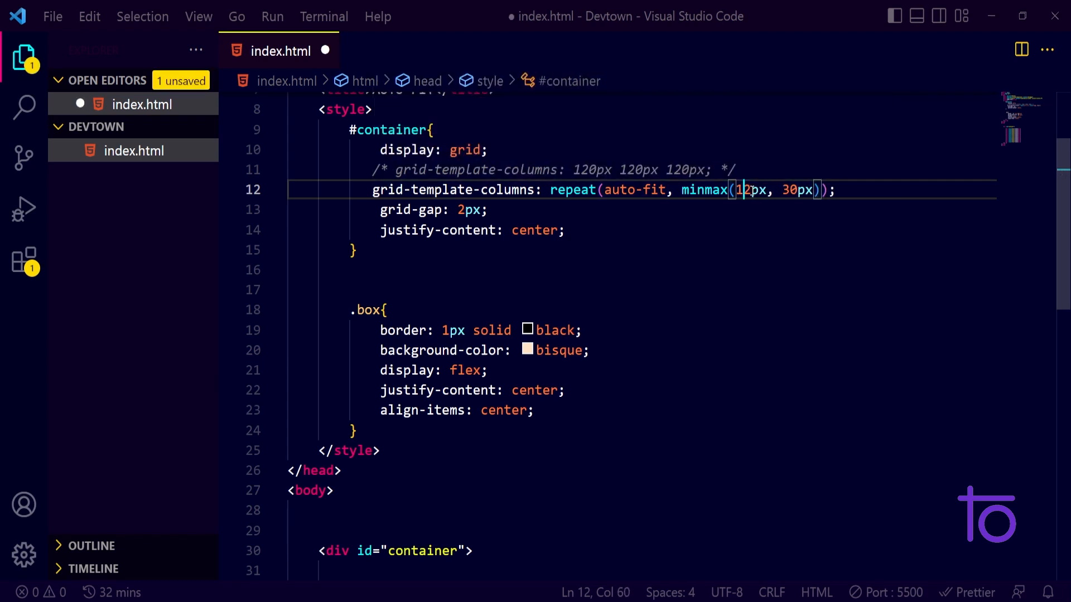
key("Backspace")
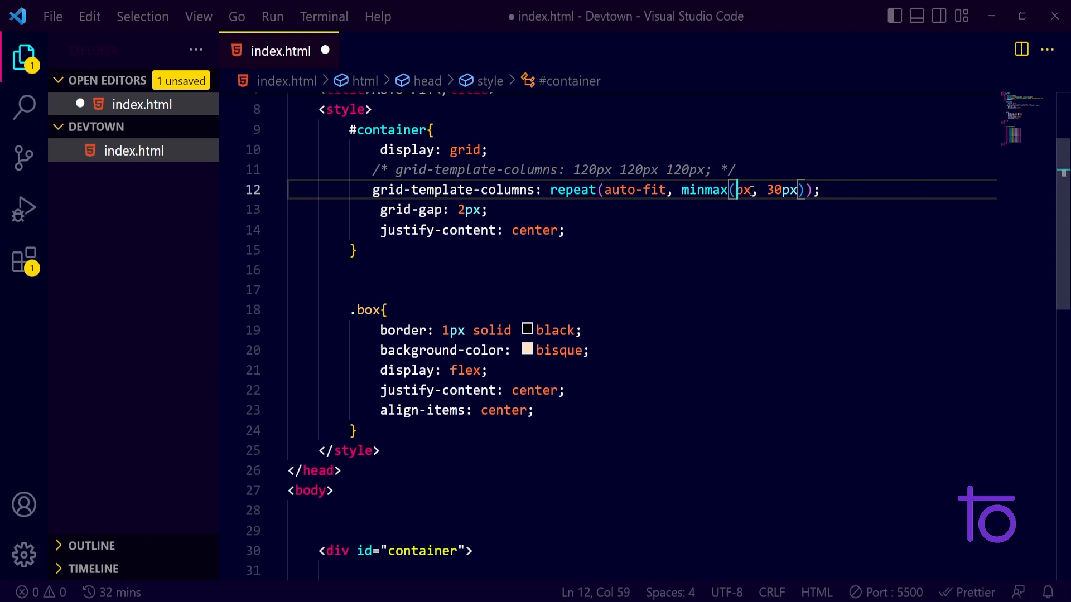
type("4")
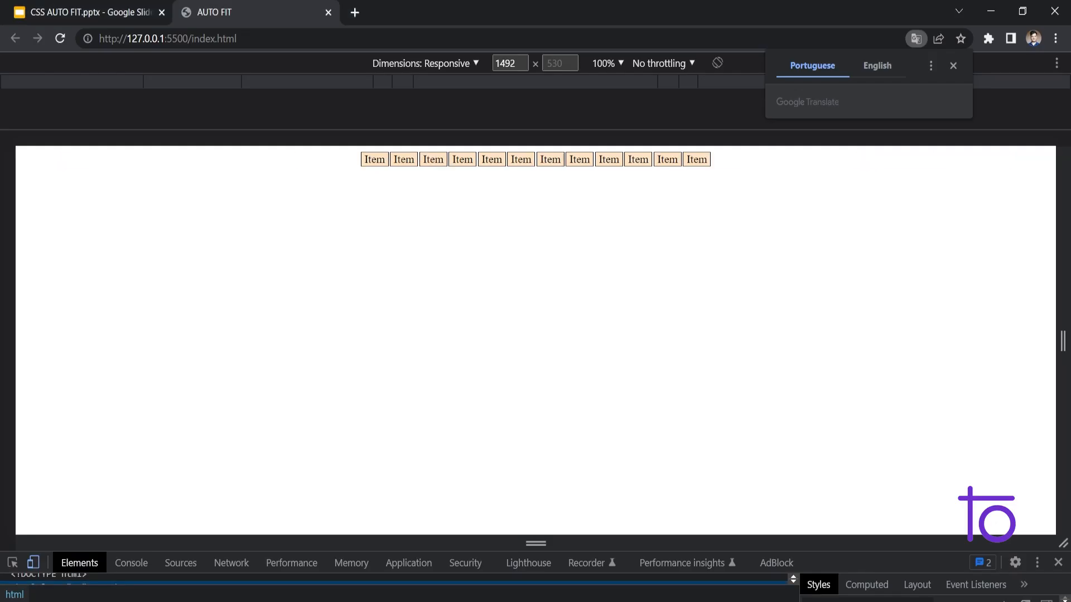
mouse_move(953, 66)
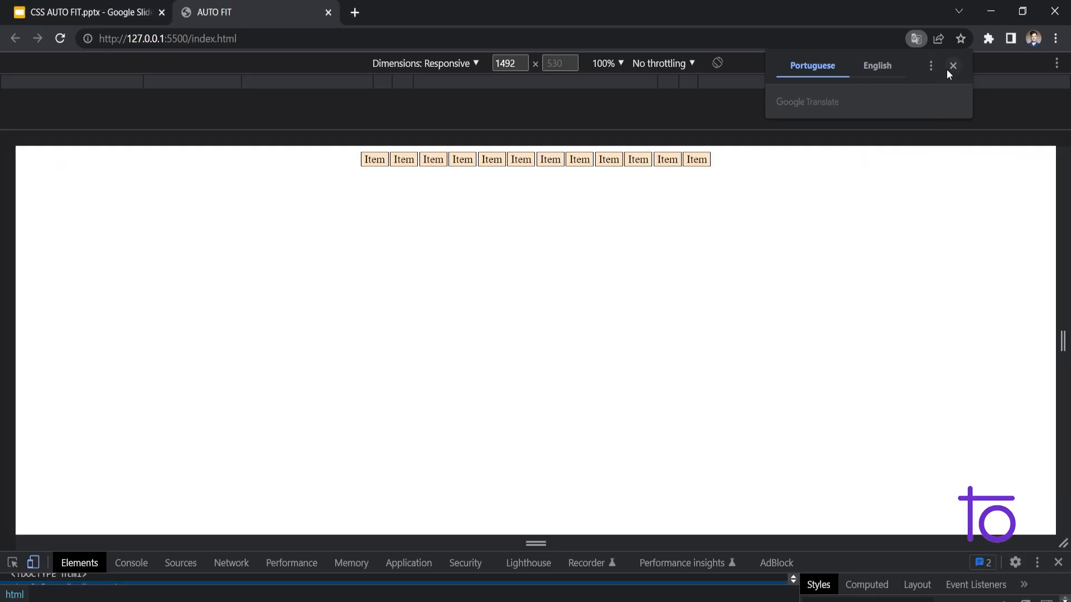
Dismiss Chrome's page translation prompt over the responsive preview
left_click(953, 66)
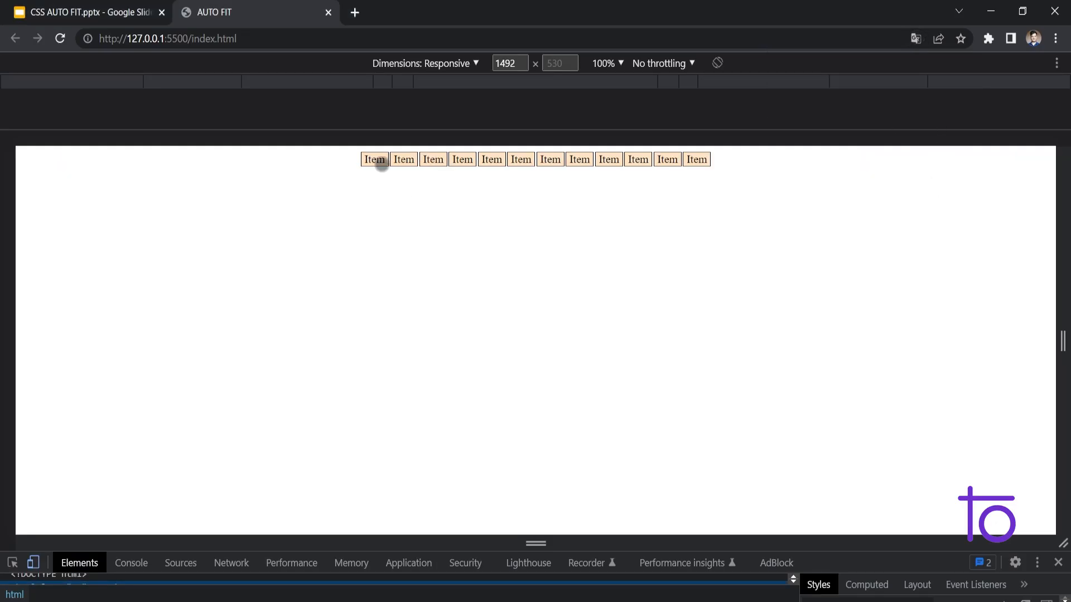
mouse_move(402, 164)
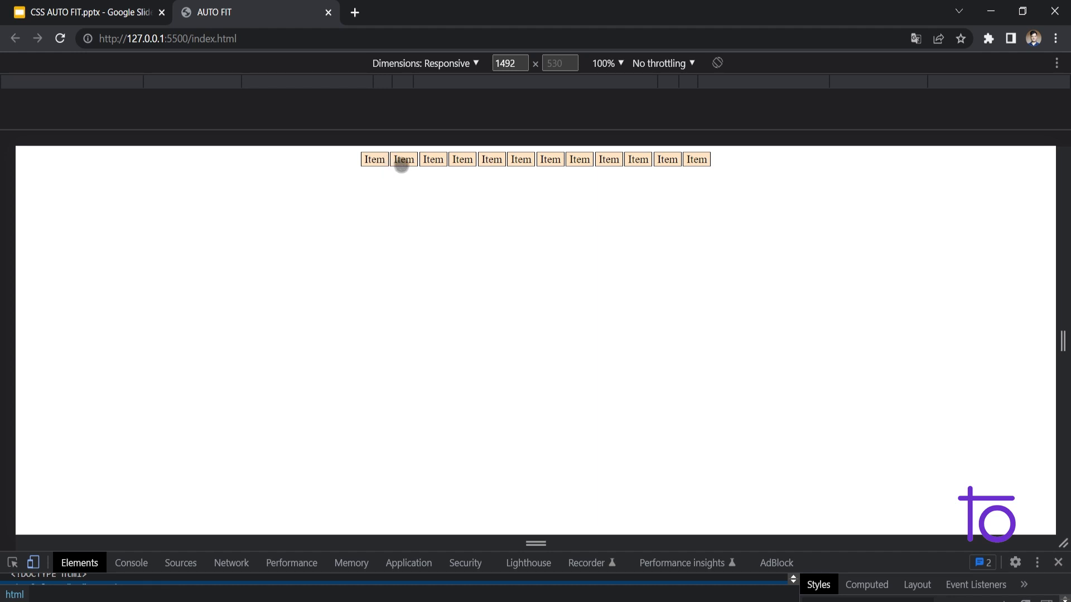
mouse_move(593, 166)
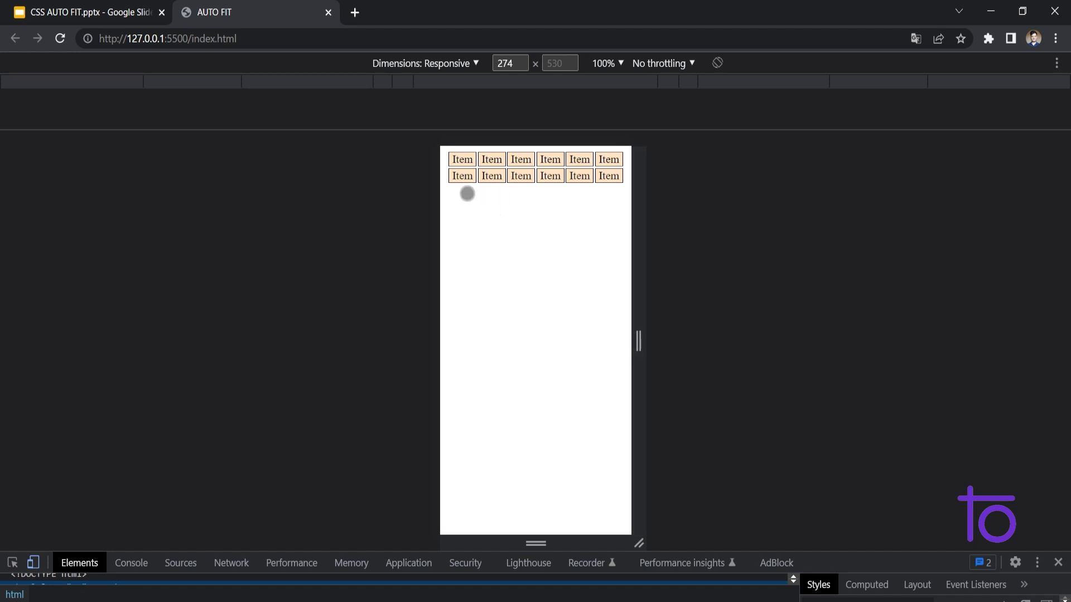
mouse_move(467, 194)
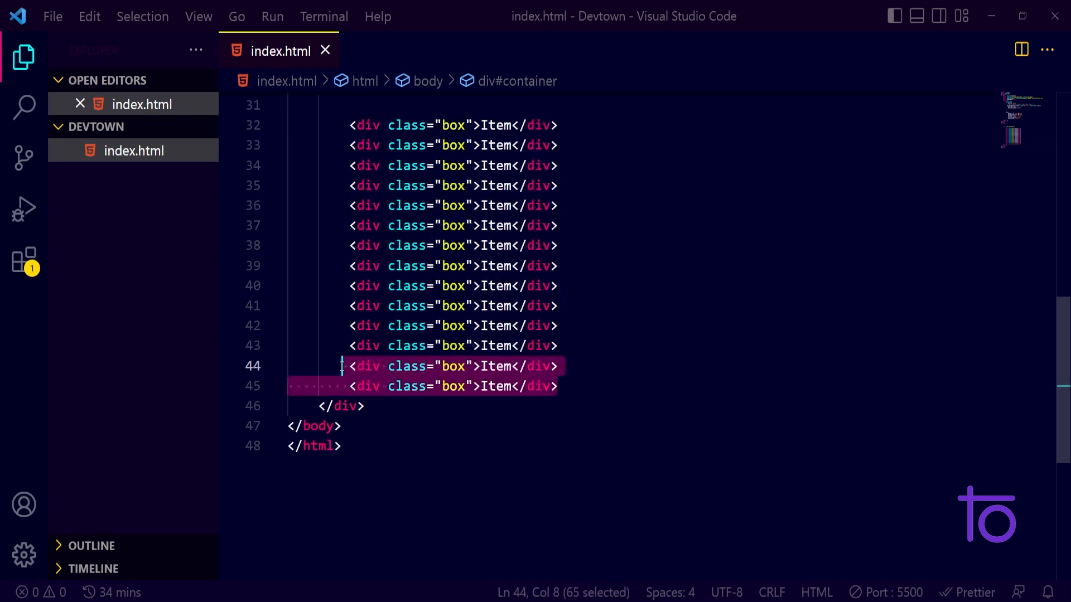
Switch to Chrome to check the fourteen boxes wrapping into rows of six, six and two
left_click(340, 427)
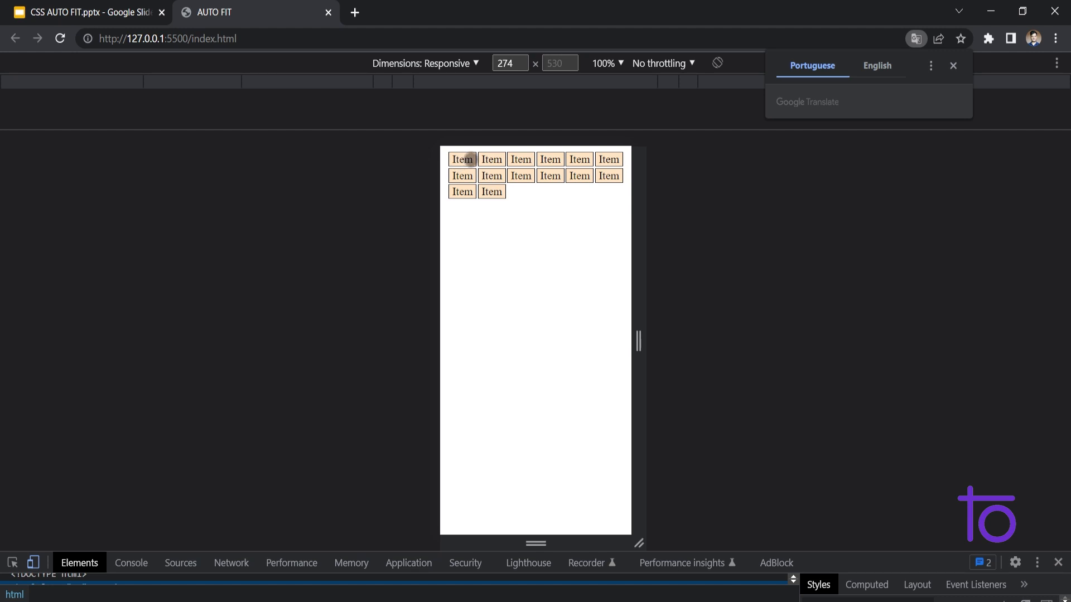
mouse_move(491, 200)
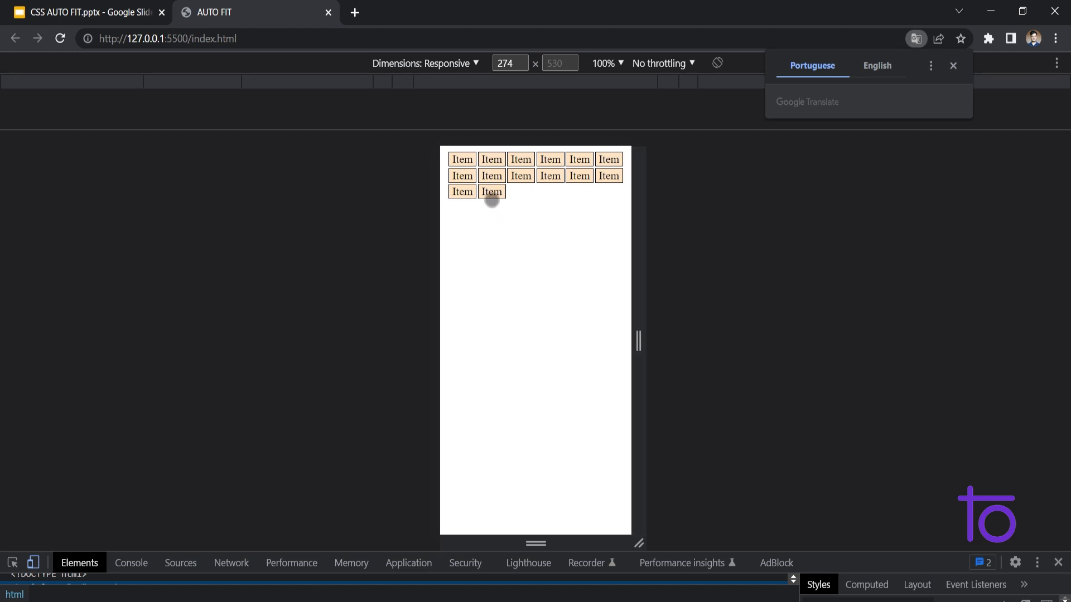